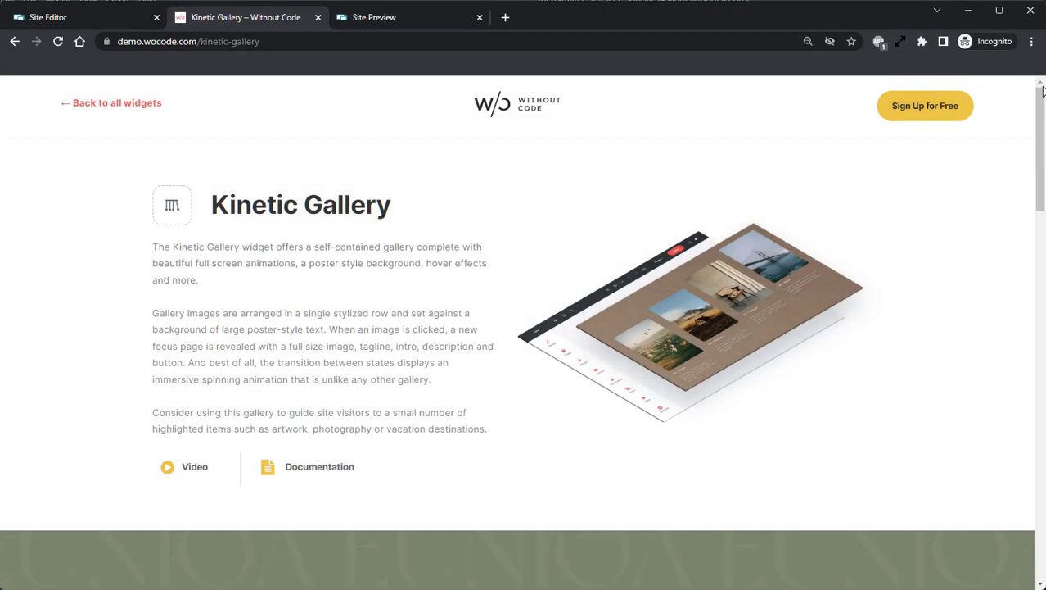
- Scroll the Kinetic Gallery demo past the intro text to the four image cards
scroll("down", 3)
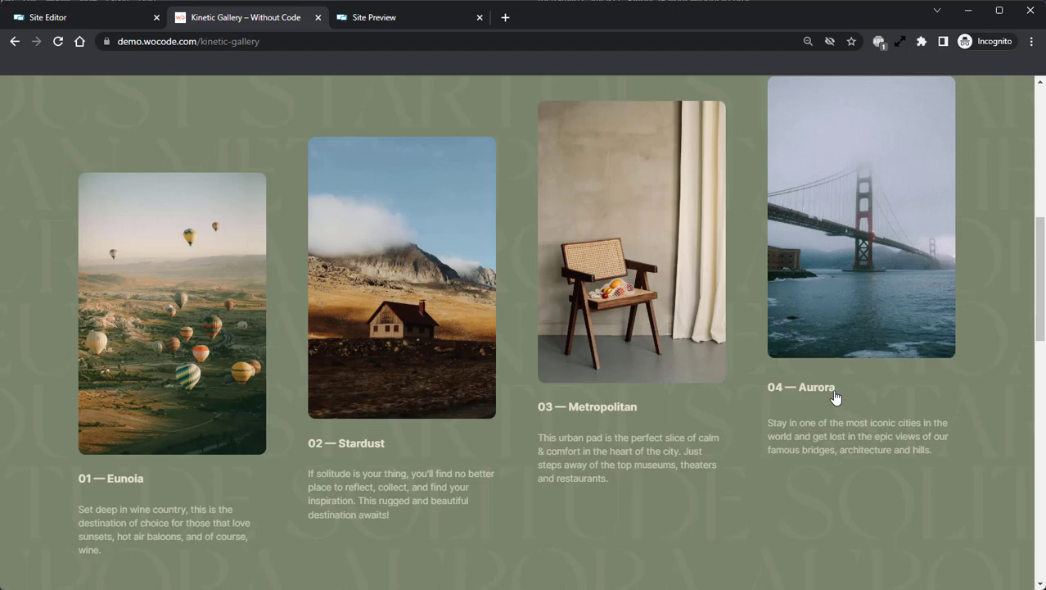
scroll("down", 3)
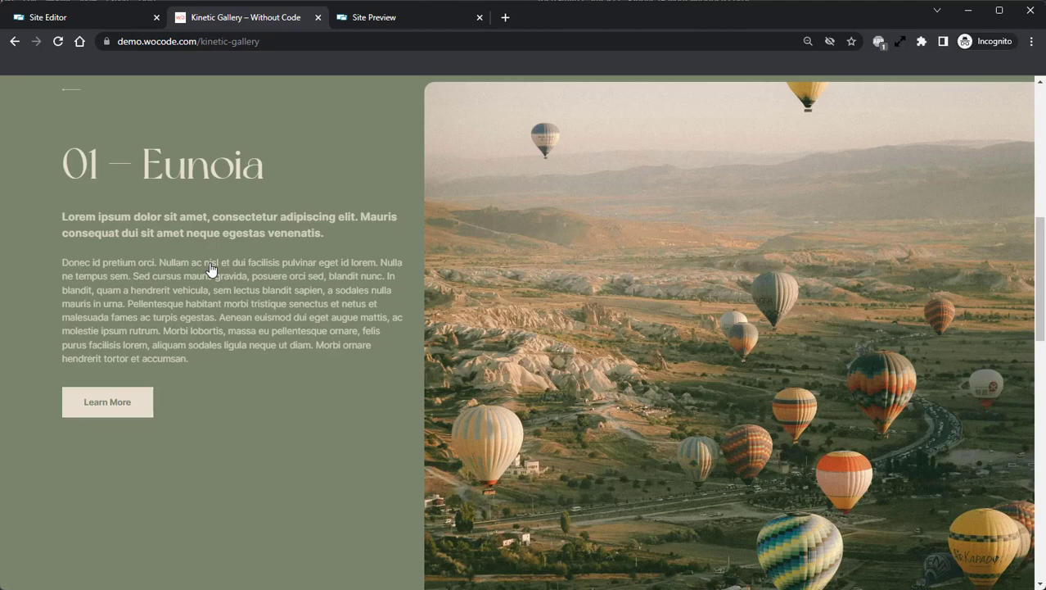
mouse_move(62, 96)
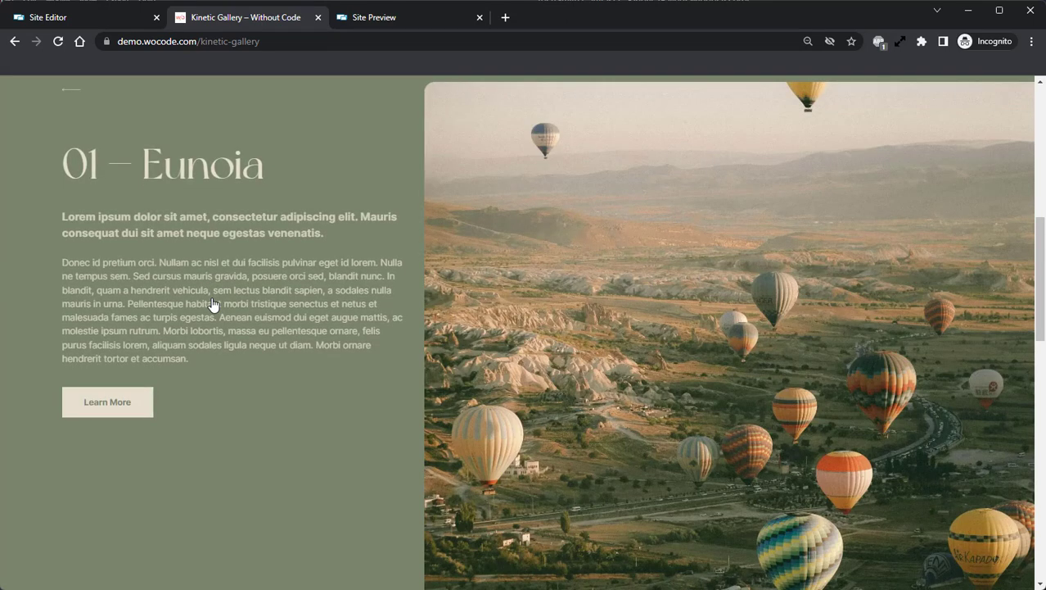
mouse_move(73, 96)
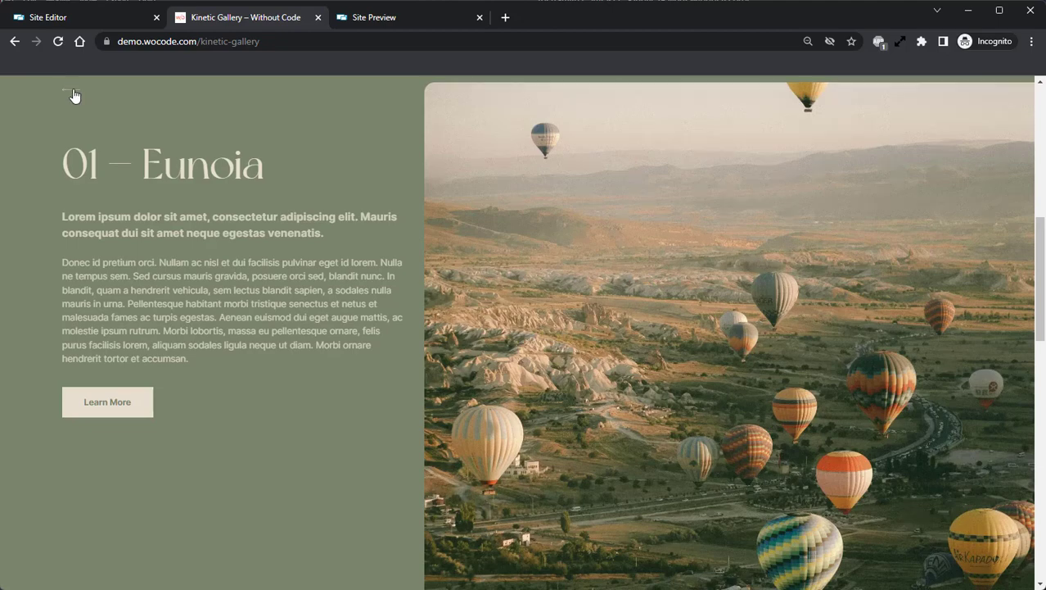
- Scroll back down the demo page to the row of four gallery cards
scroll("down", 3)
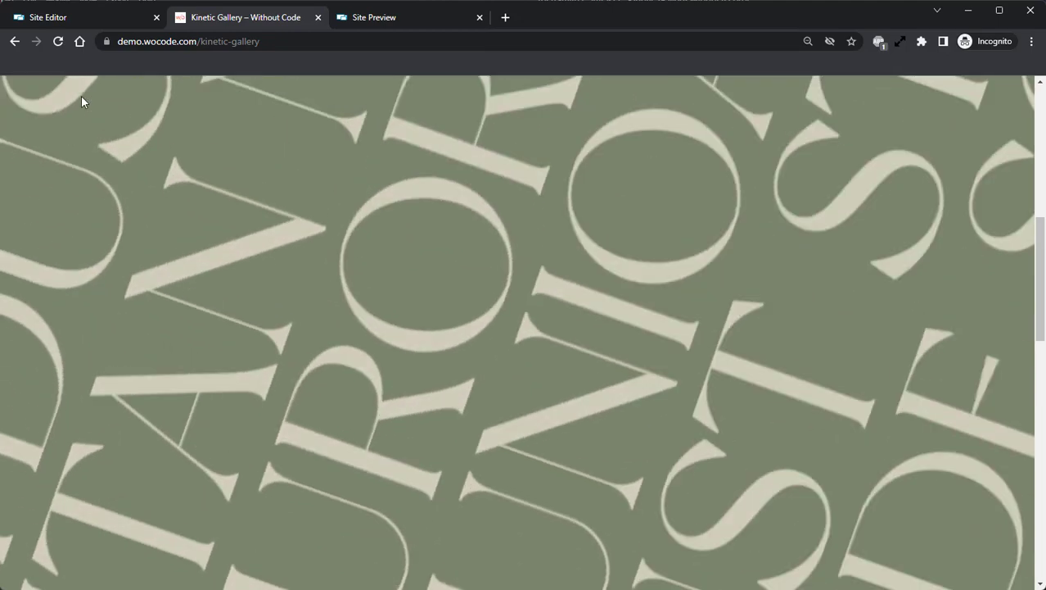
scroll("down", 3)
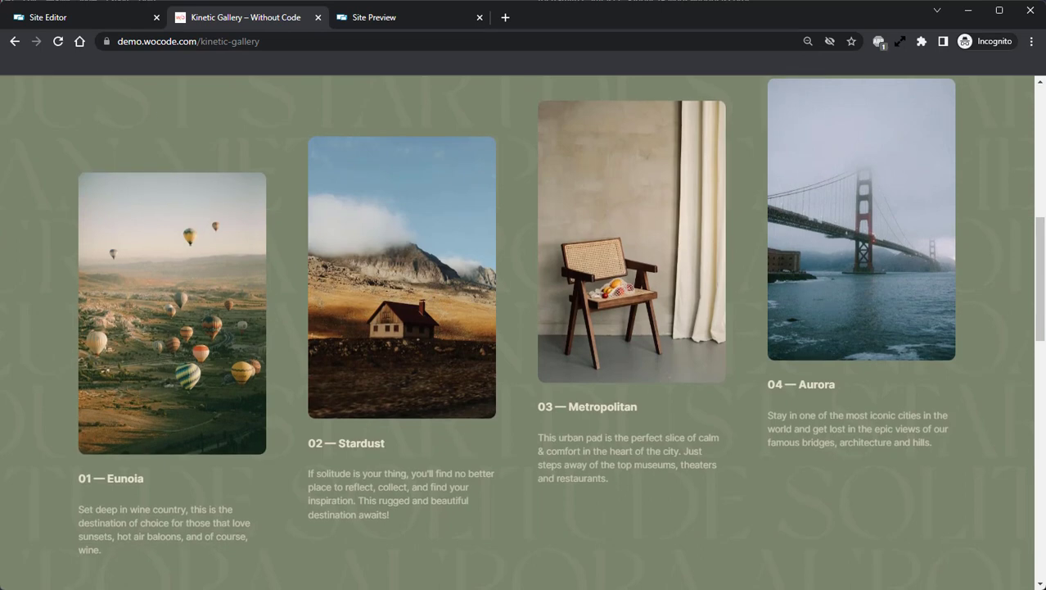
mouse_move(150, 137)
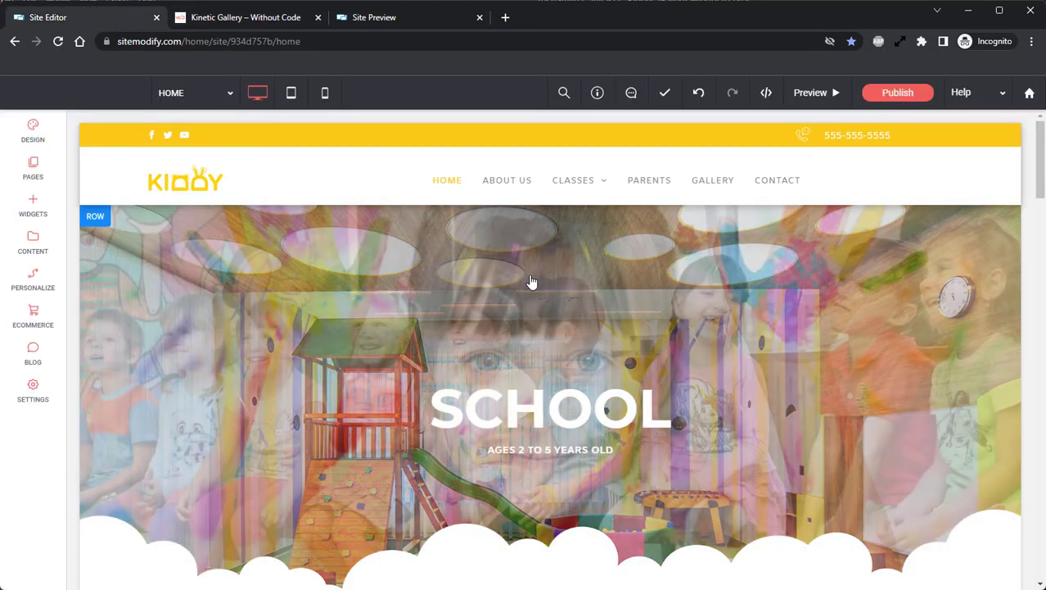
- Scroll the KIDDY home page down to the Happy Kids section's four photos
scroll("down", 3)
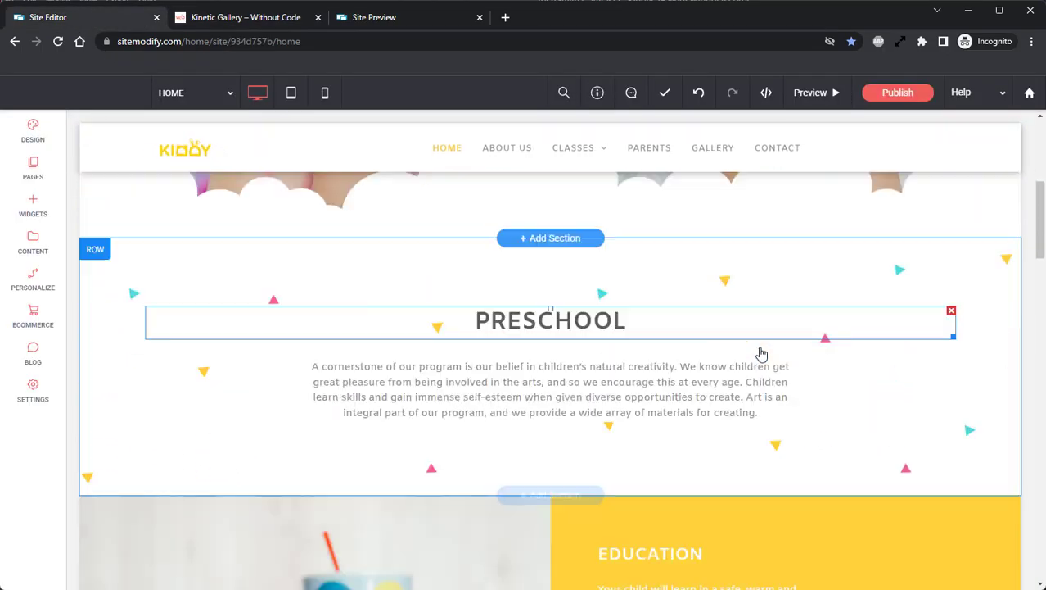
scroll("down", 3)
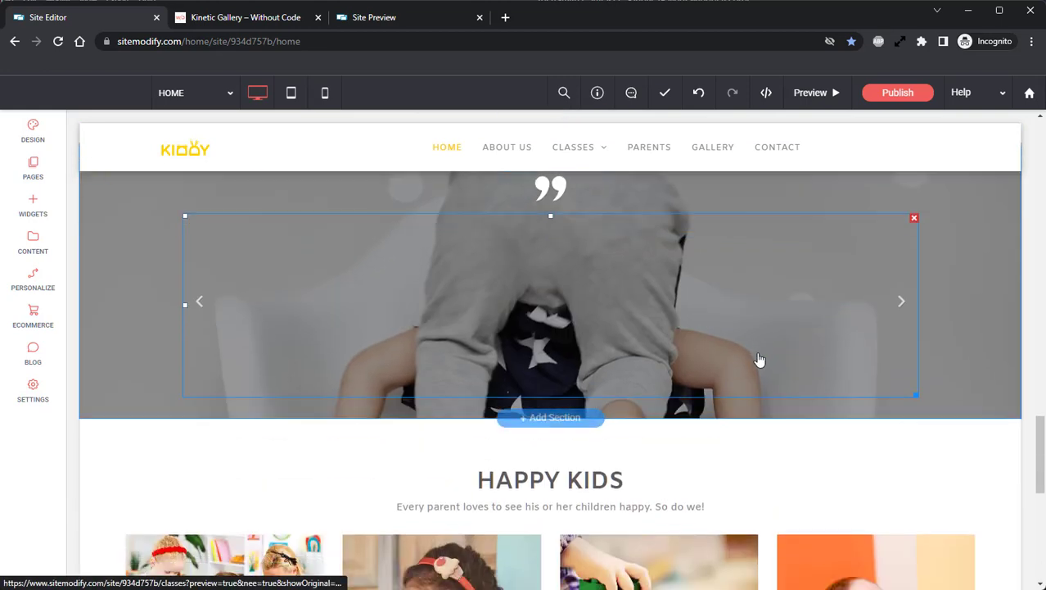
scroll("down", 3)
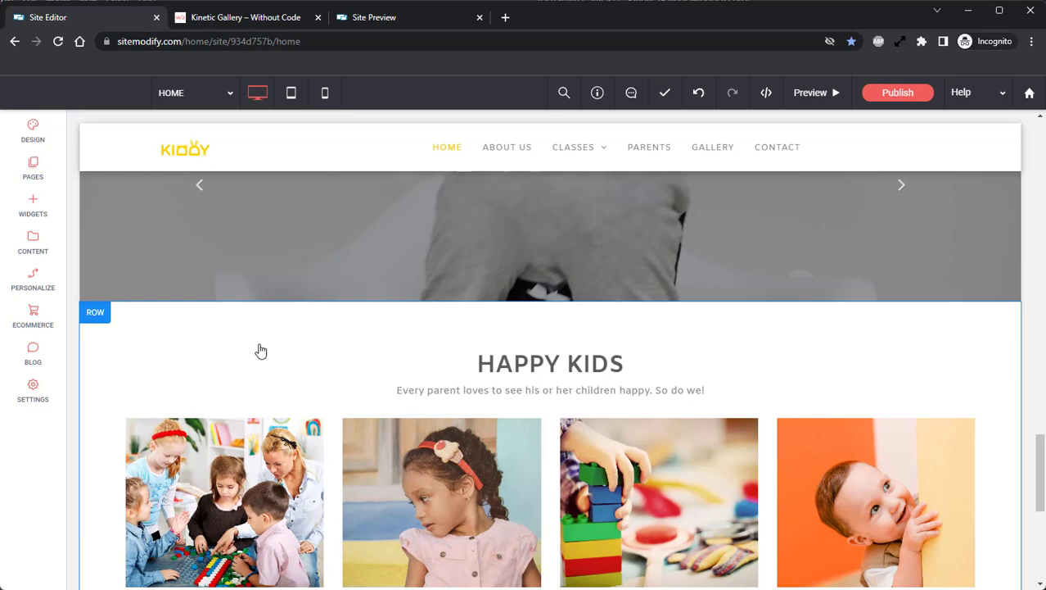
left_click(371, 17)
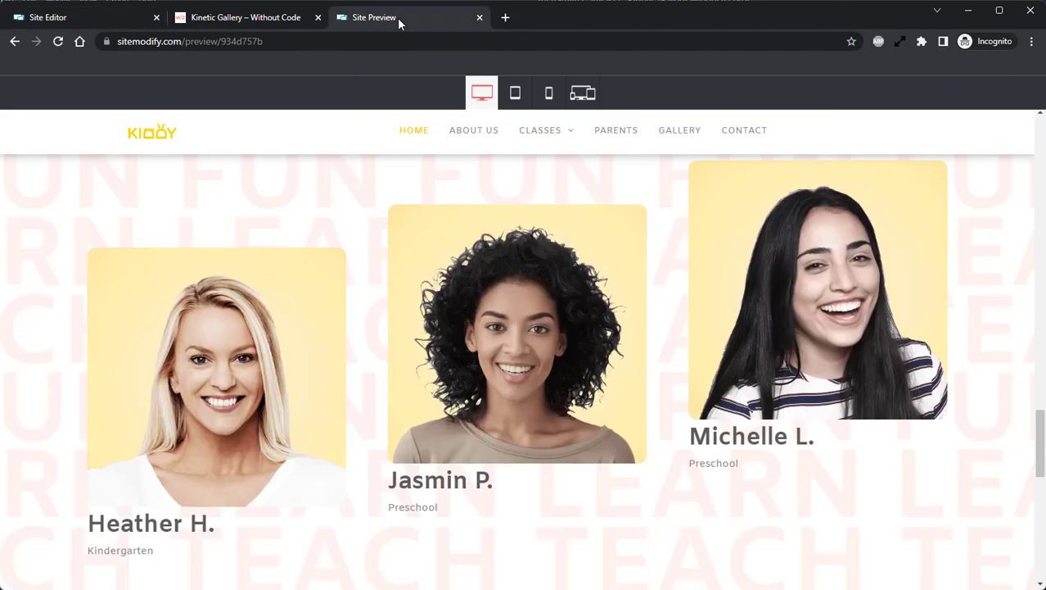
mouse_move(374, 122)
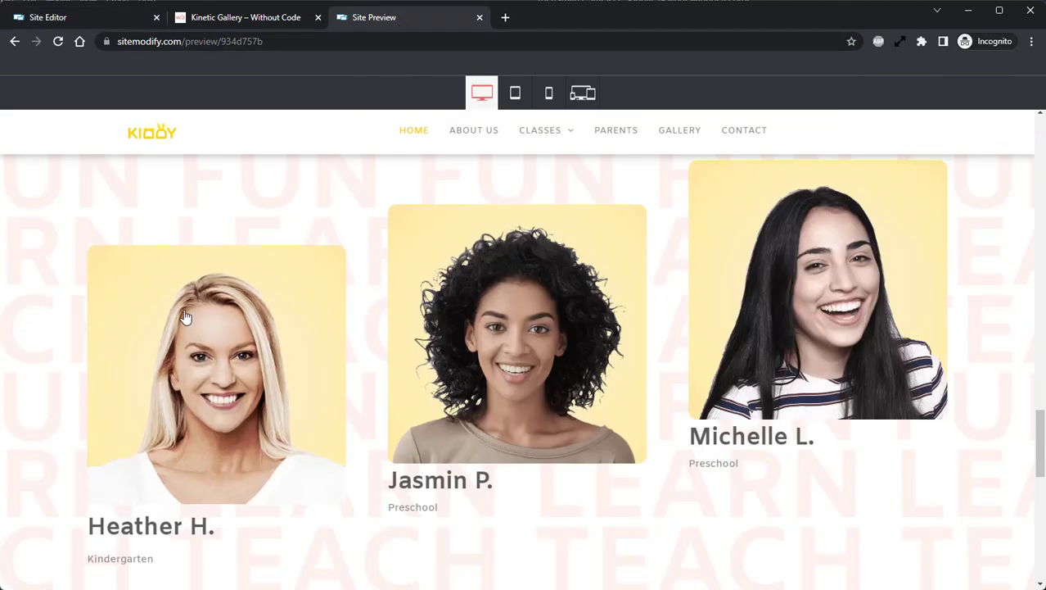
scroll("down", 3)
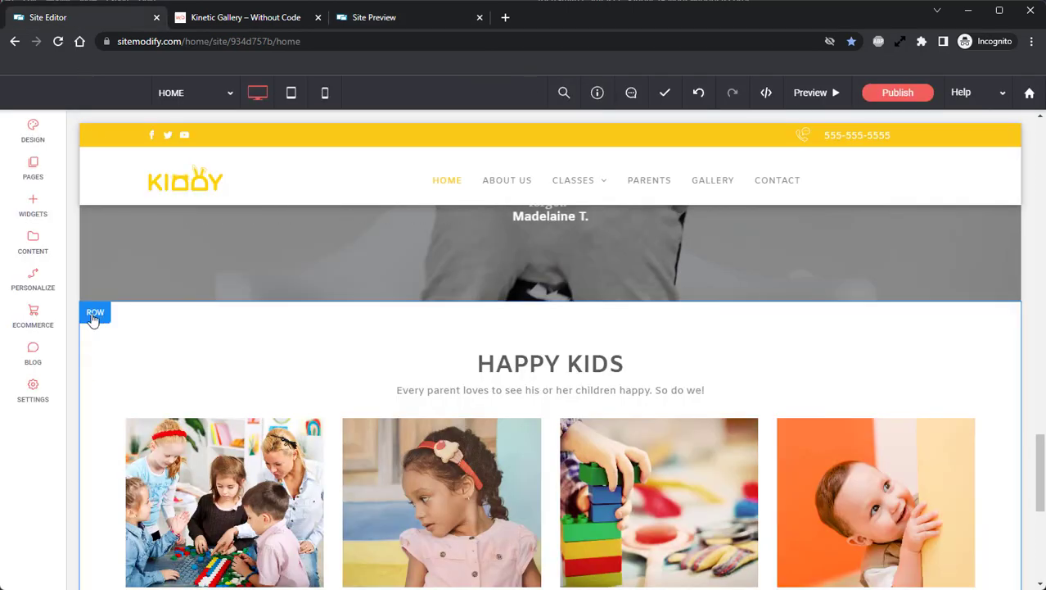
- Insert a row above the Happy Kids row from its row options
left_click(94, 312)
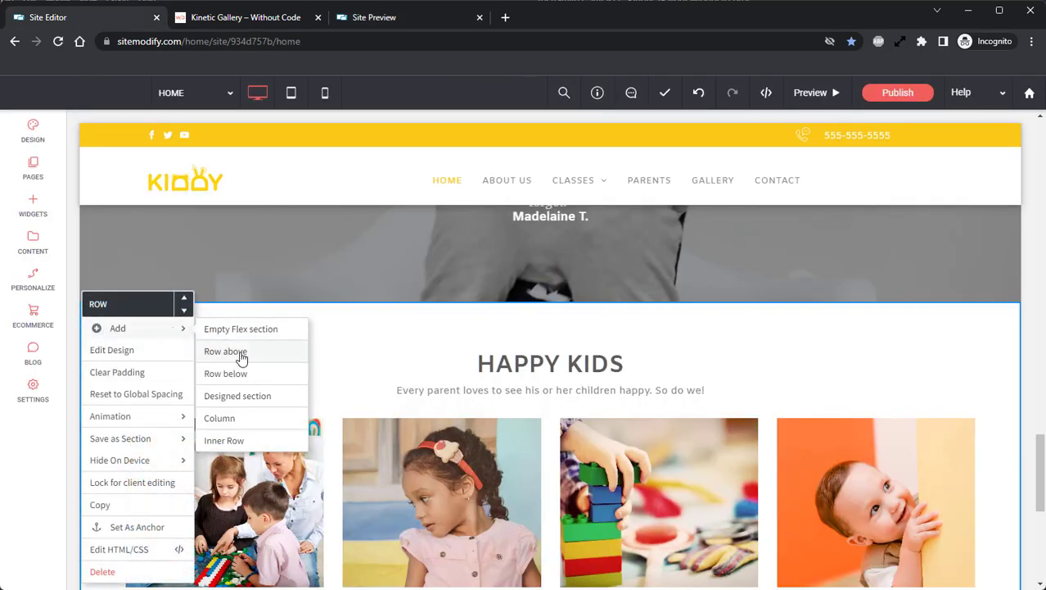
left_click(225, 351)
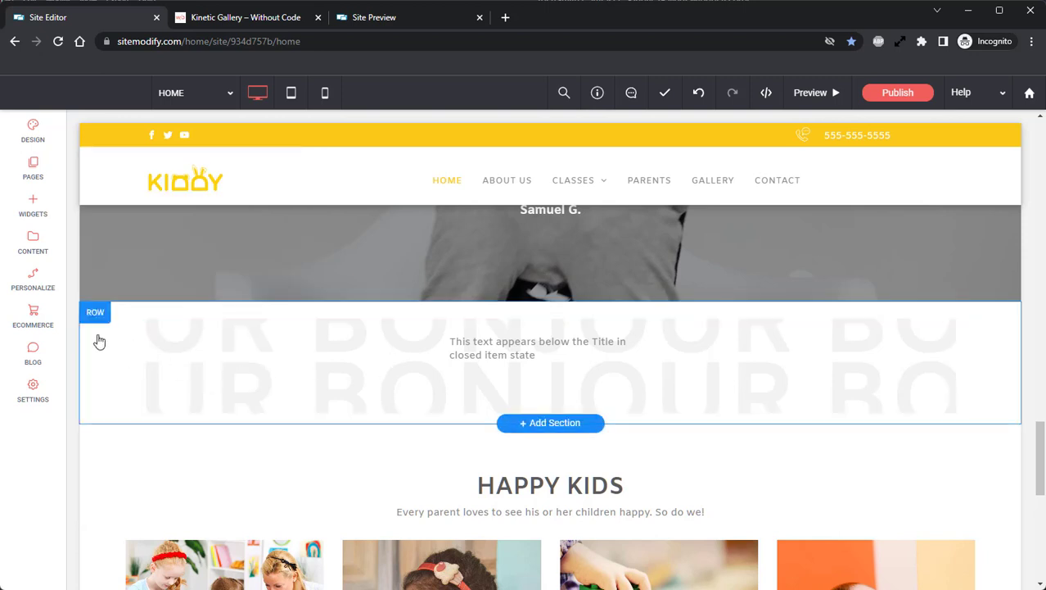
- Switch on Full bleed row in the new row's Edit Design panel
left_click(95, 312)
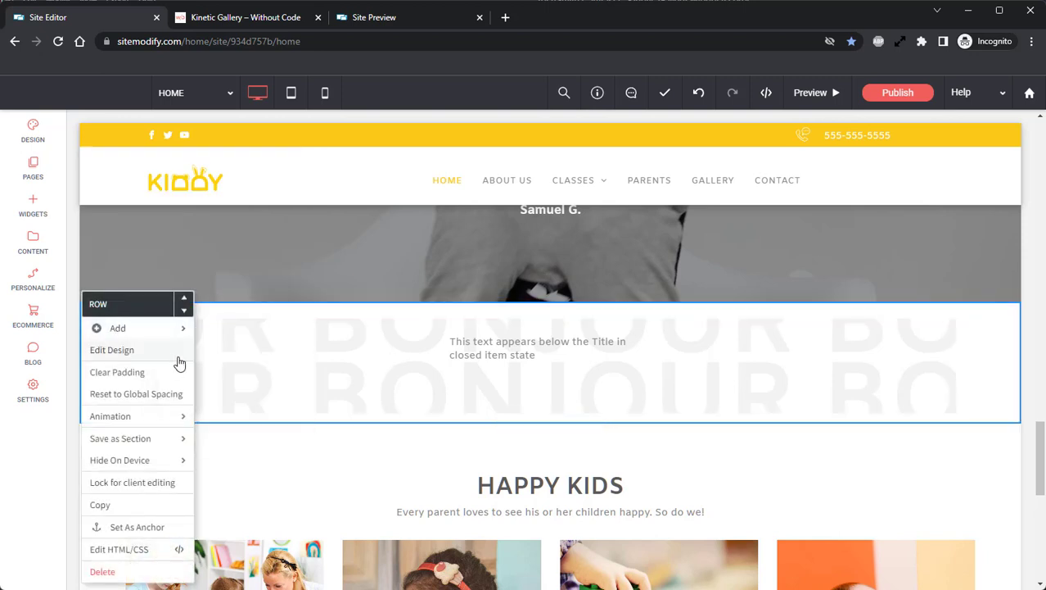
left_click(111, 350)
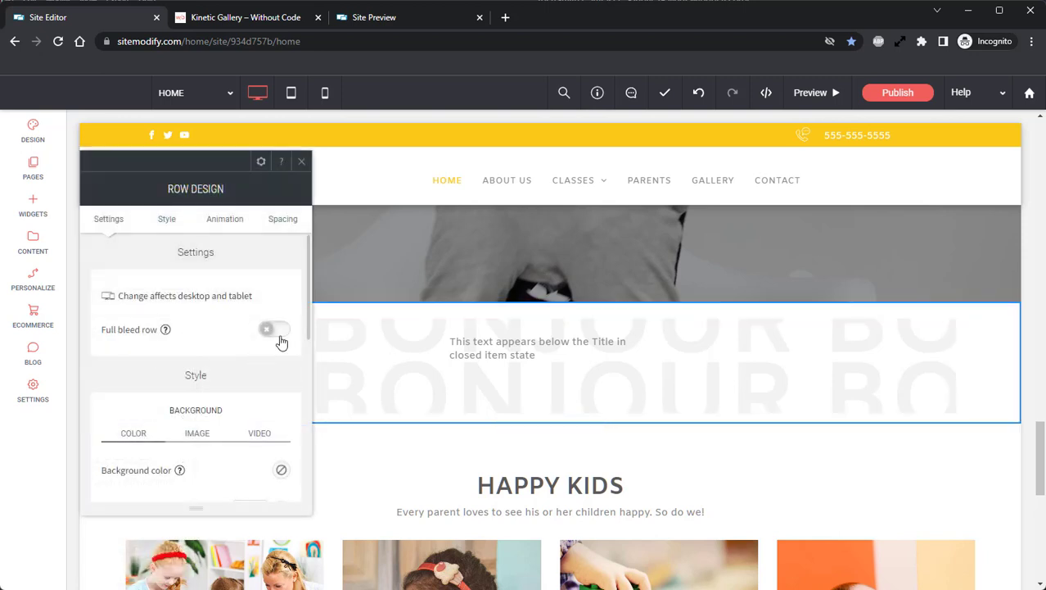
left_click(274, 329)
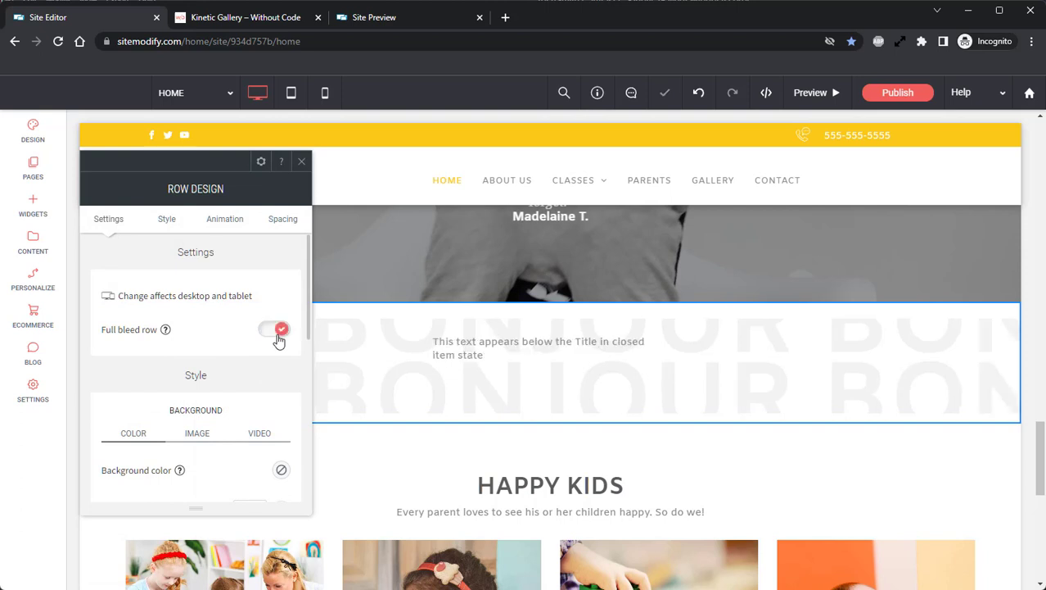
left_click(301, 160)
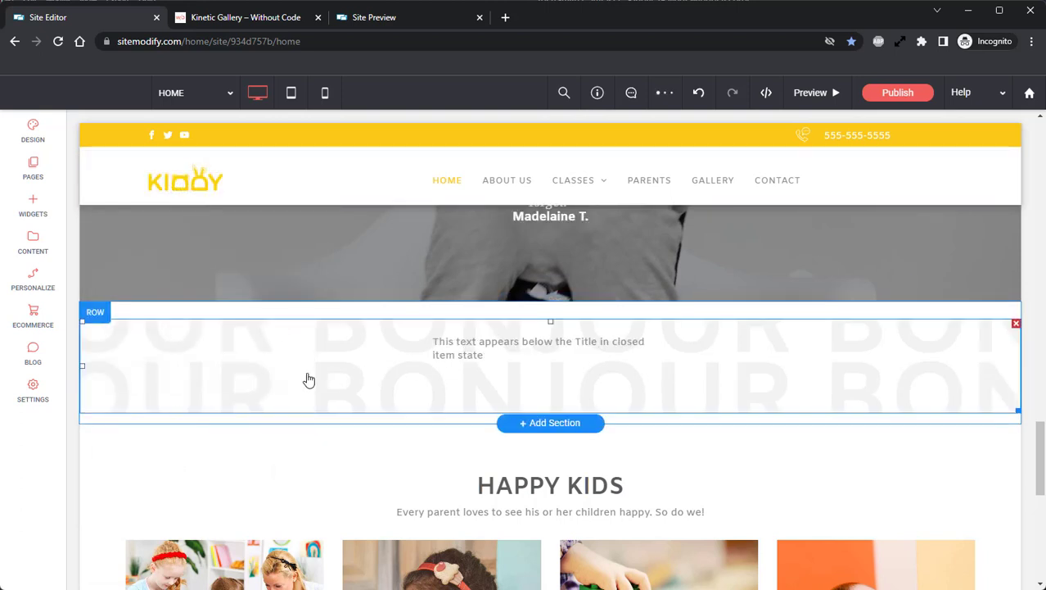
mouse_move(333, 388)
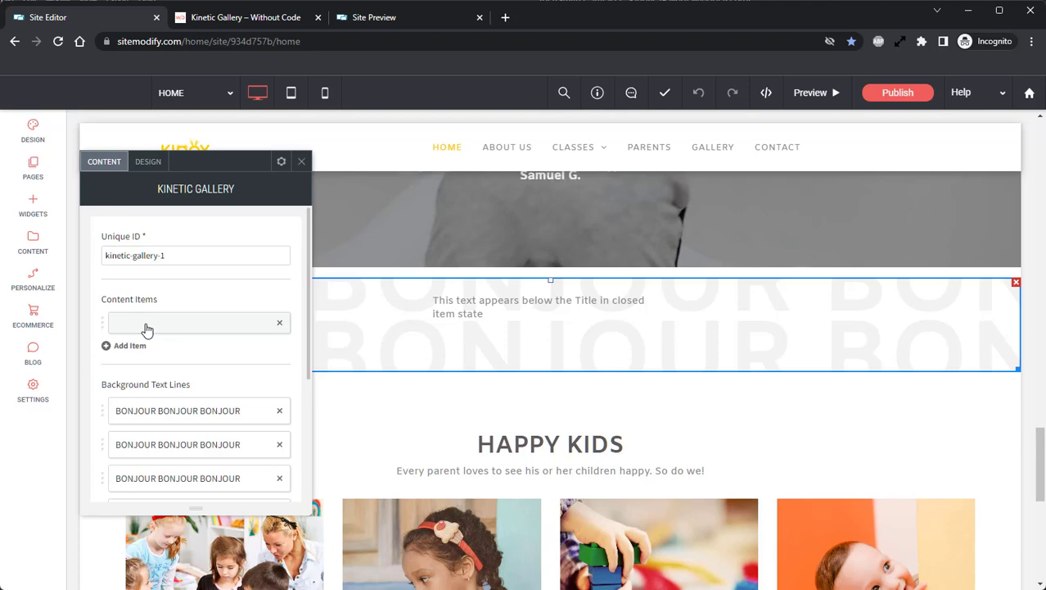
- Open the first entry under the gallery's Content Items
left_click(188, 323)
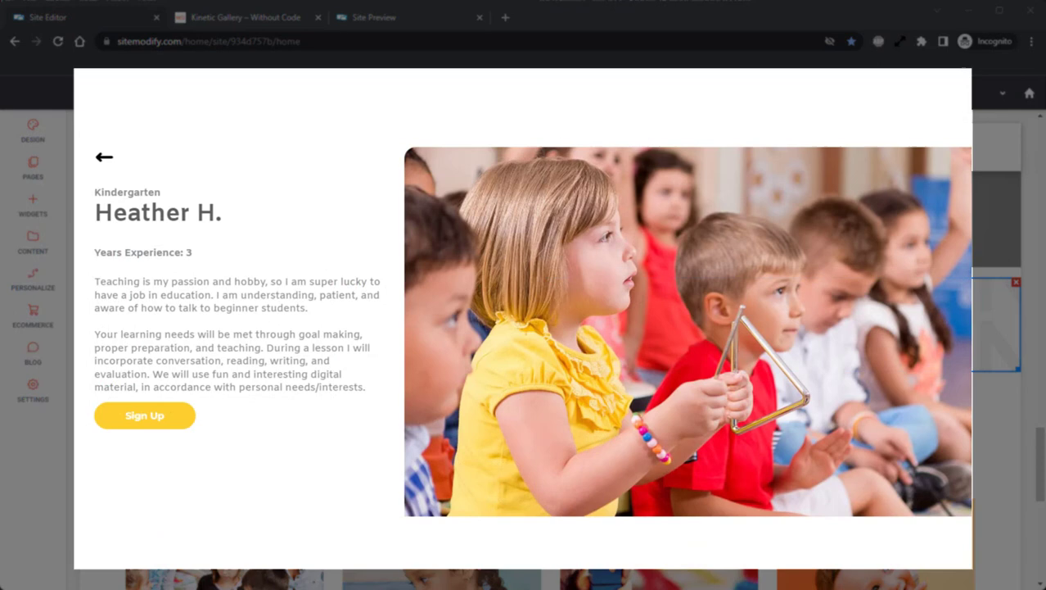
left_click(158, 212)
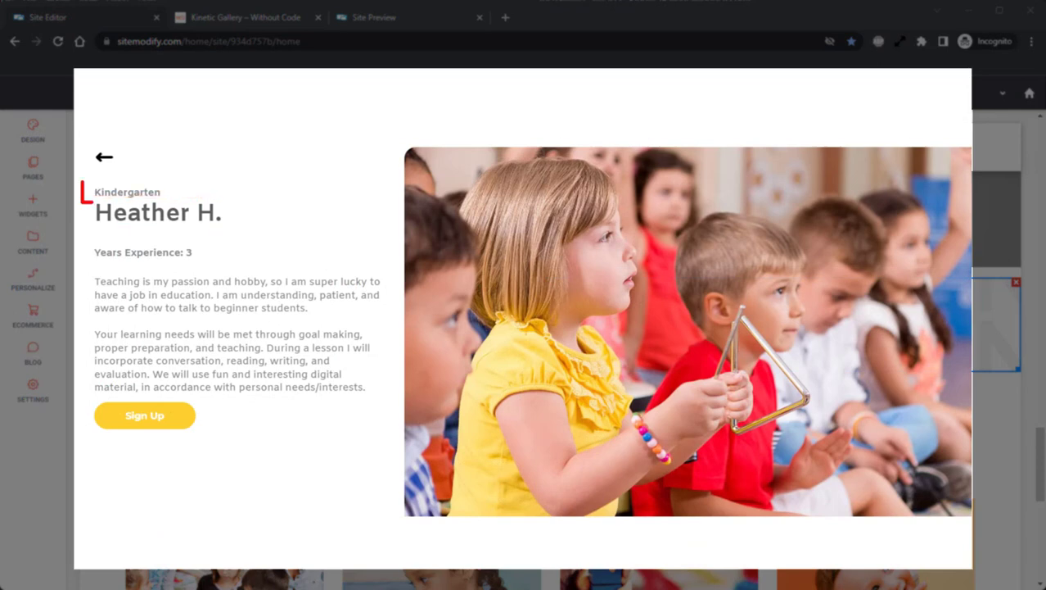
left_click(127, 192)
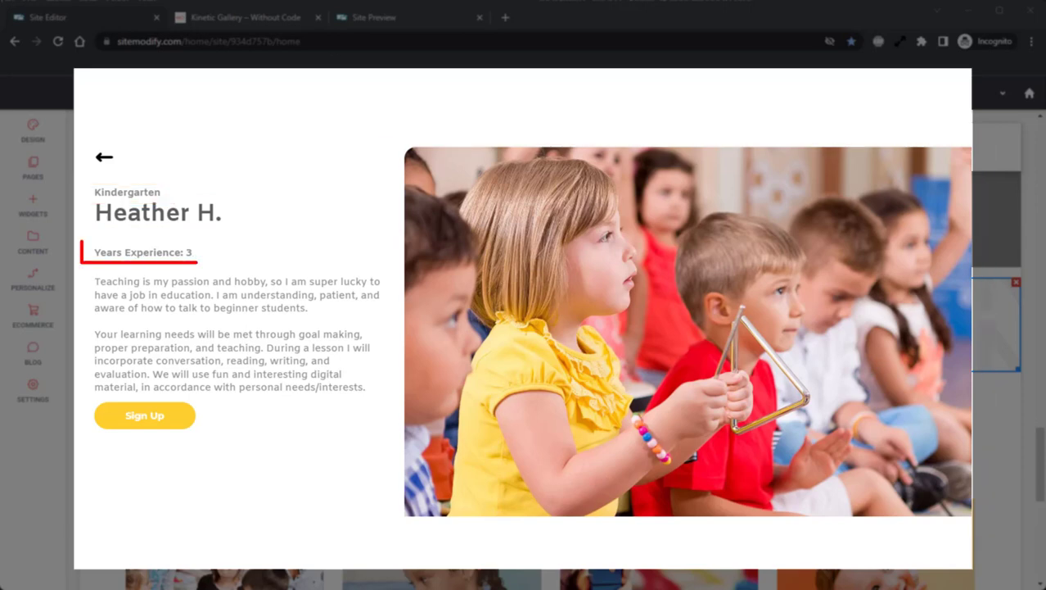
left_click(237, 294)
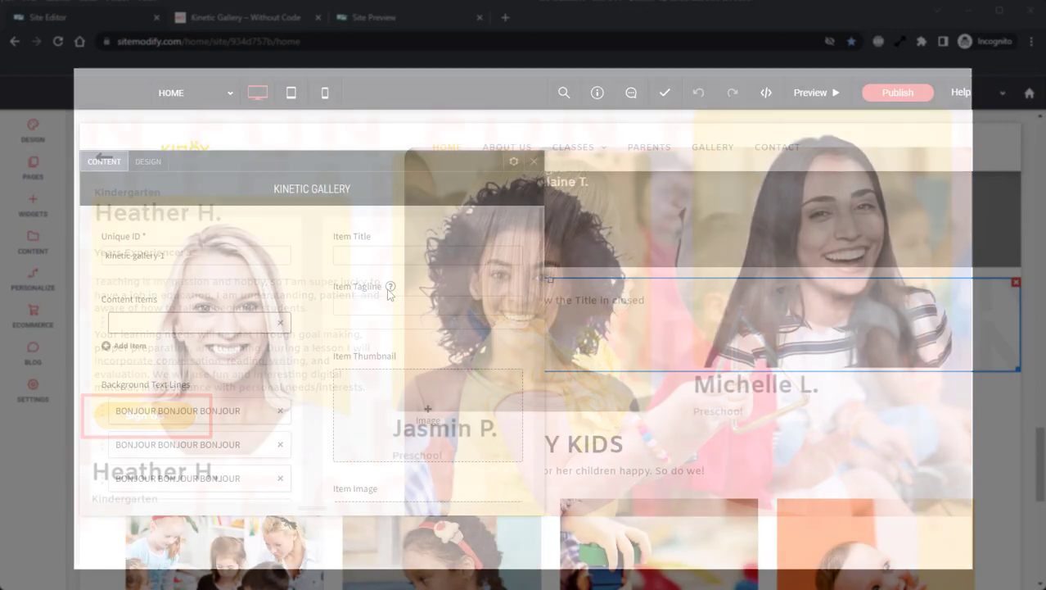
left_click(533, 161)
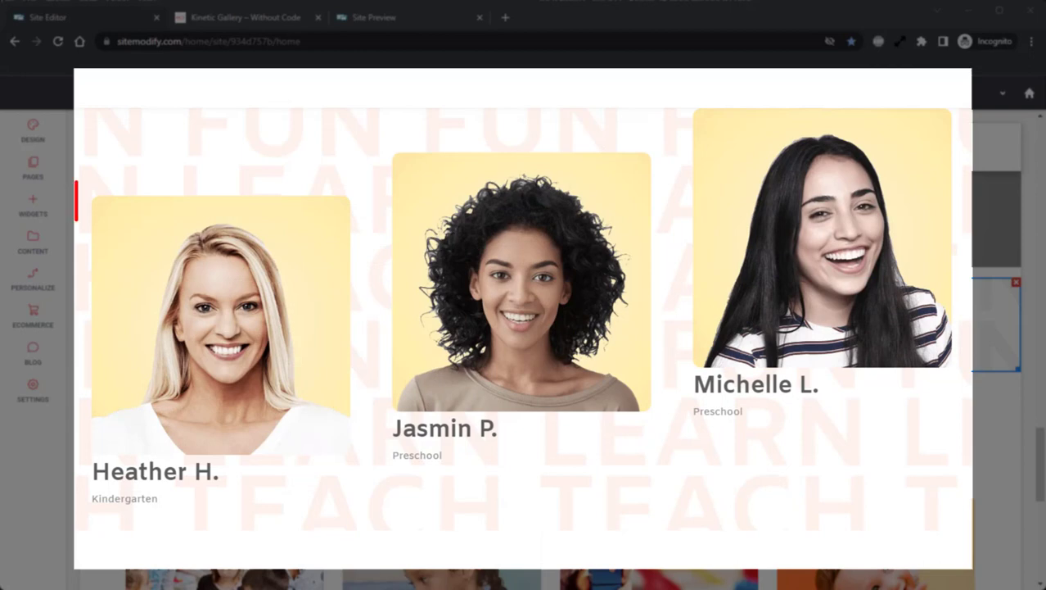
left_click(216, 327)
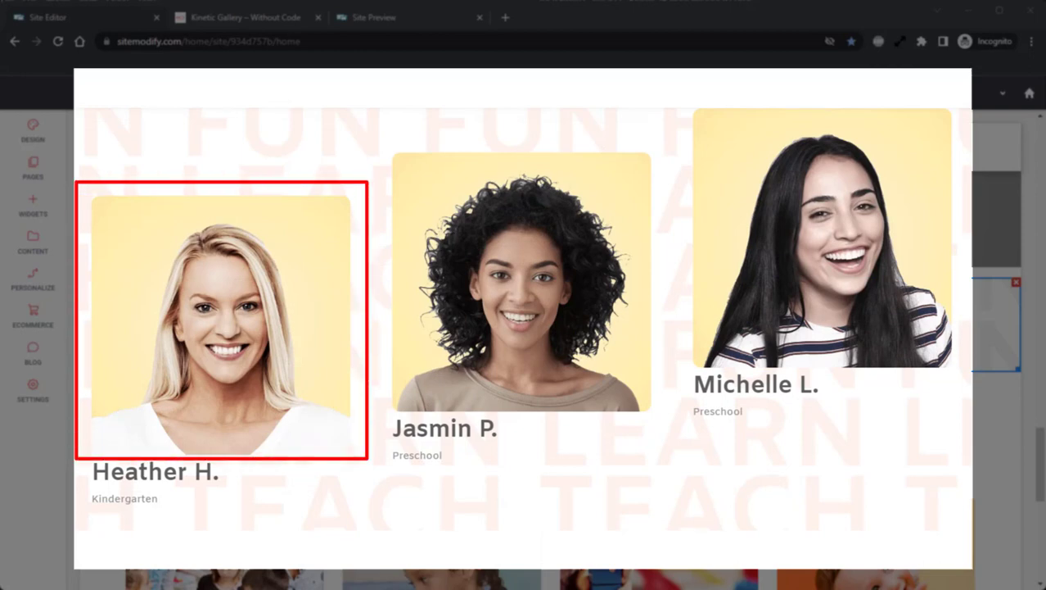
left_click(128, 499)
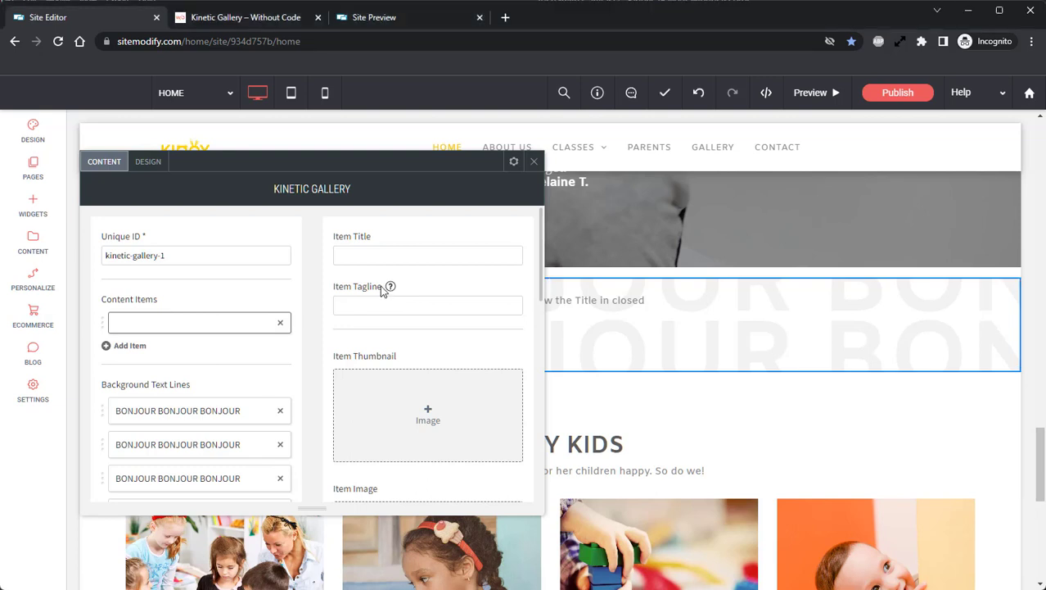
left_click(427, 254)
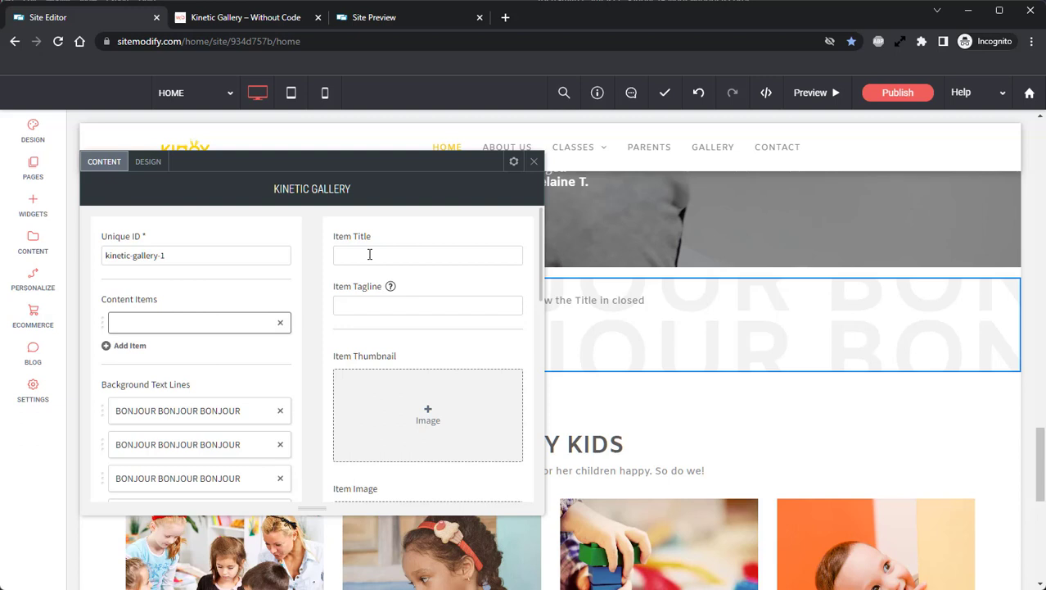
type("Heather H.")
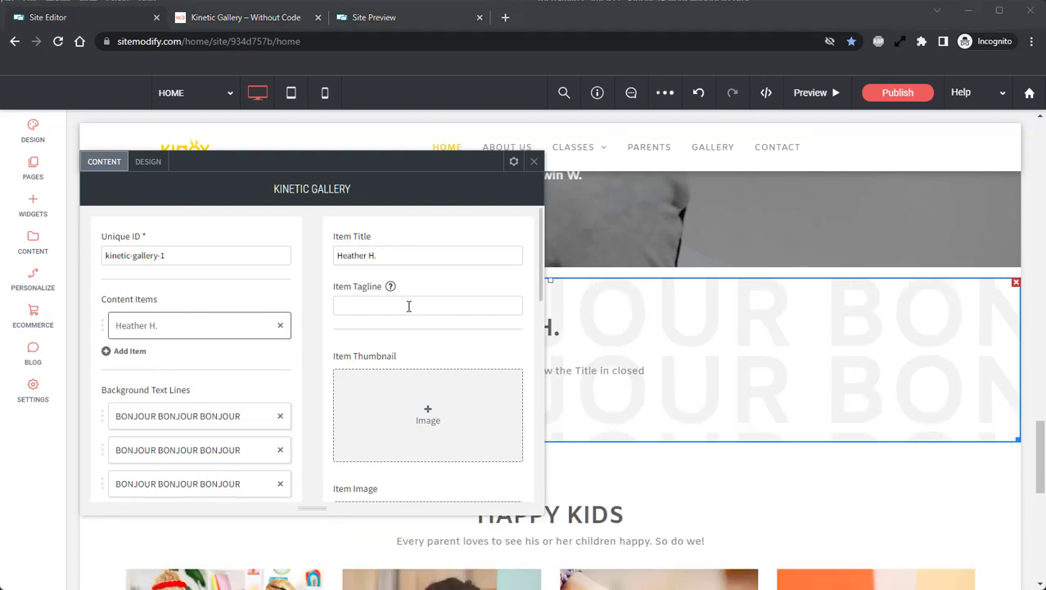
type("Kindergarten")
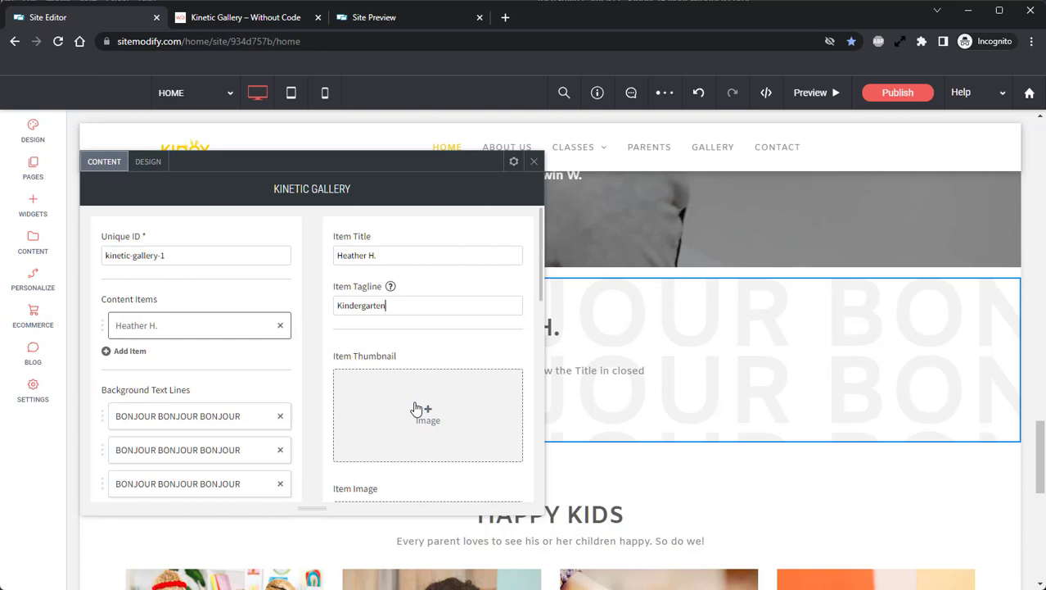
left_click(419, 411)
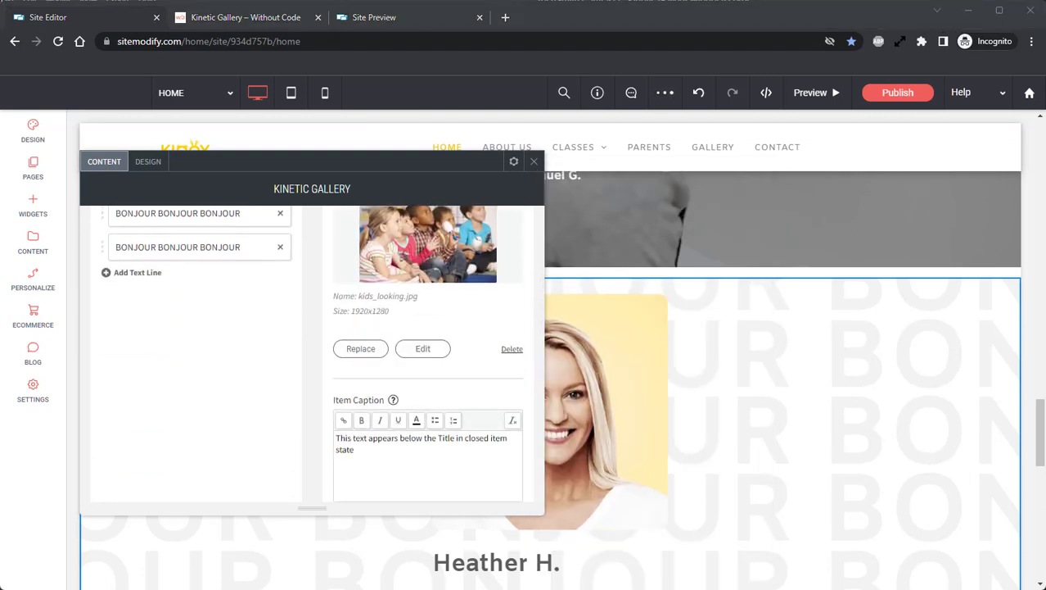
type("Kindergarten")
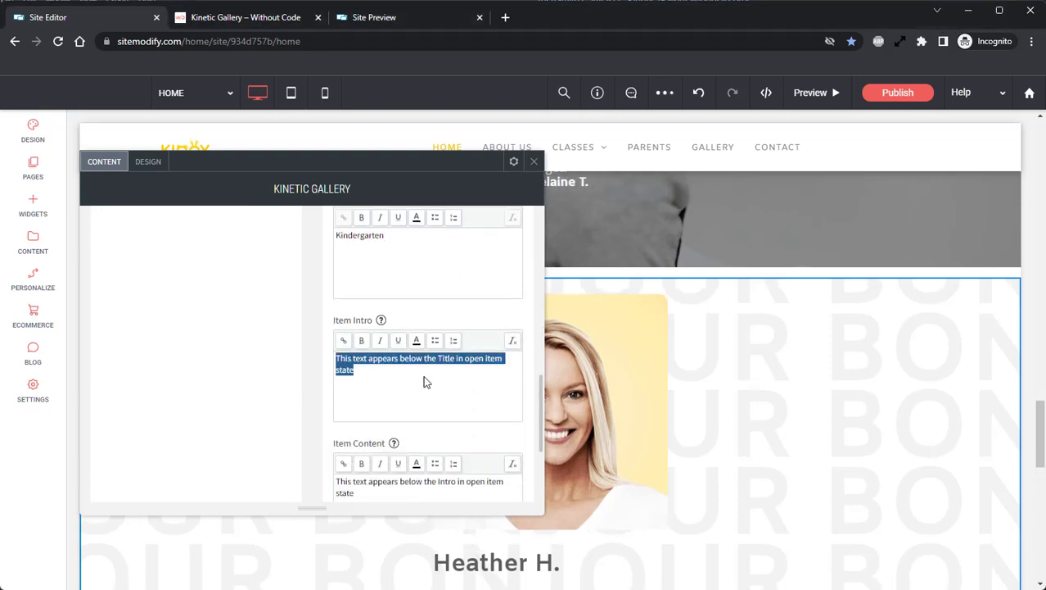
- Add the 'Years Experience: 3' intro and set the button label to 'Sign Up'
type("Years Experience: 3")
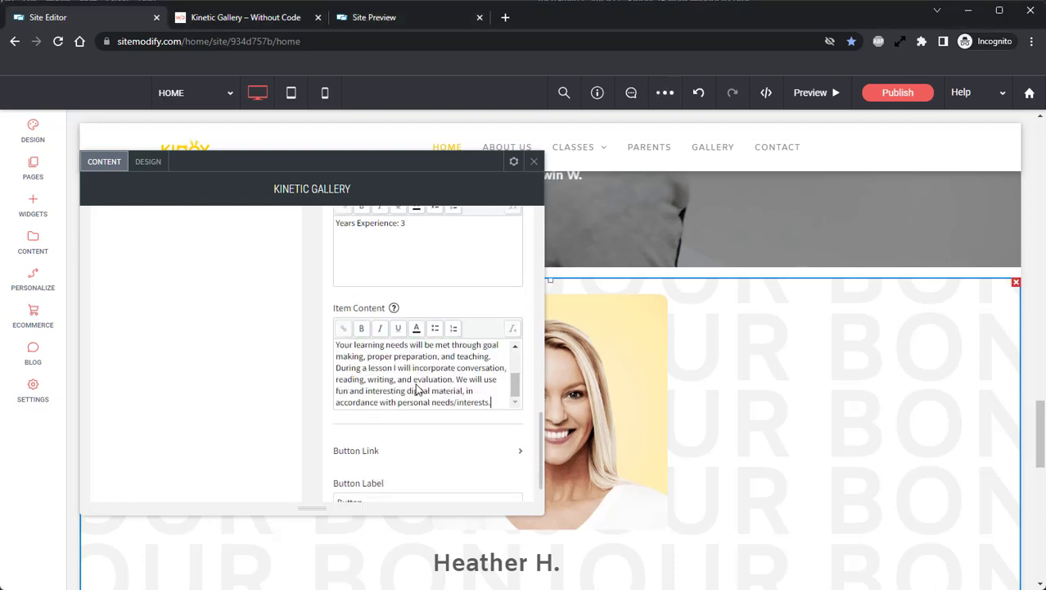
scroll("down", 3)
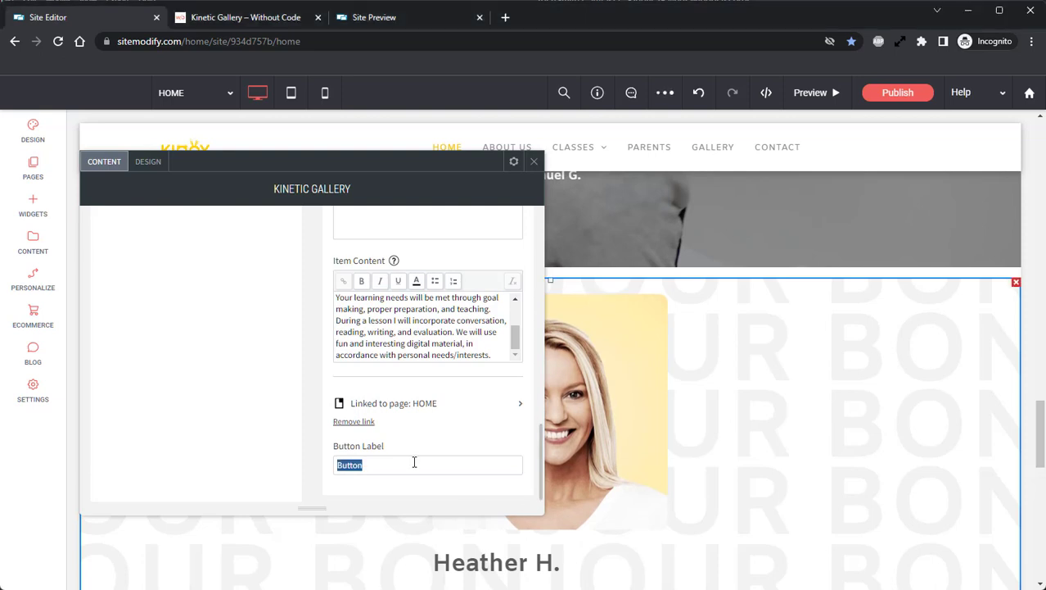
type("Sign Up")
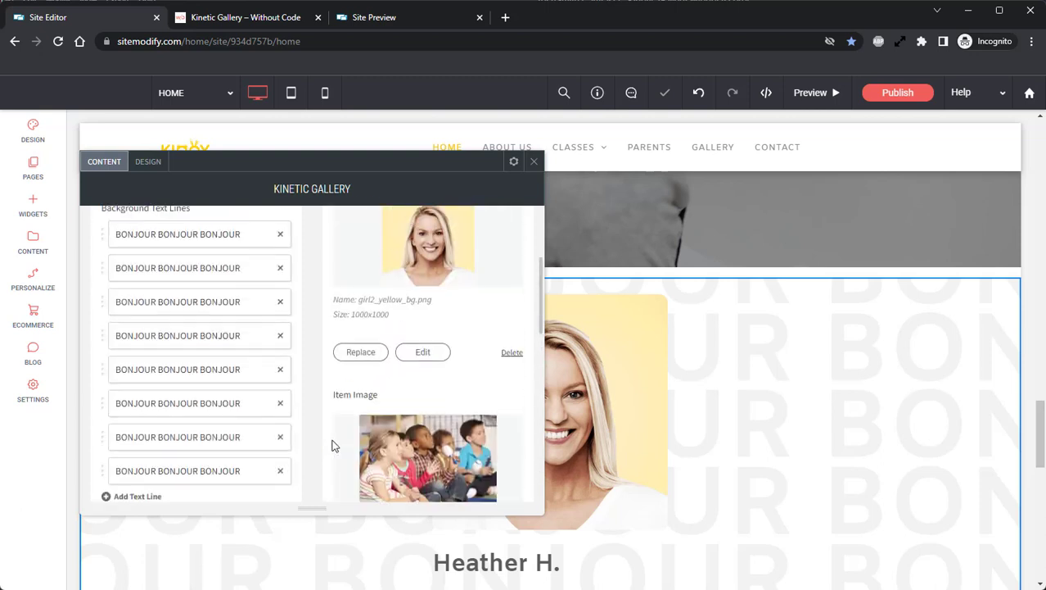
scroll("up", 3)
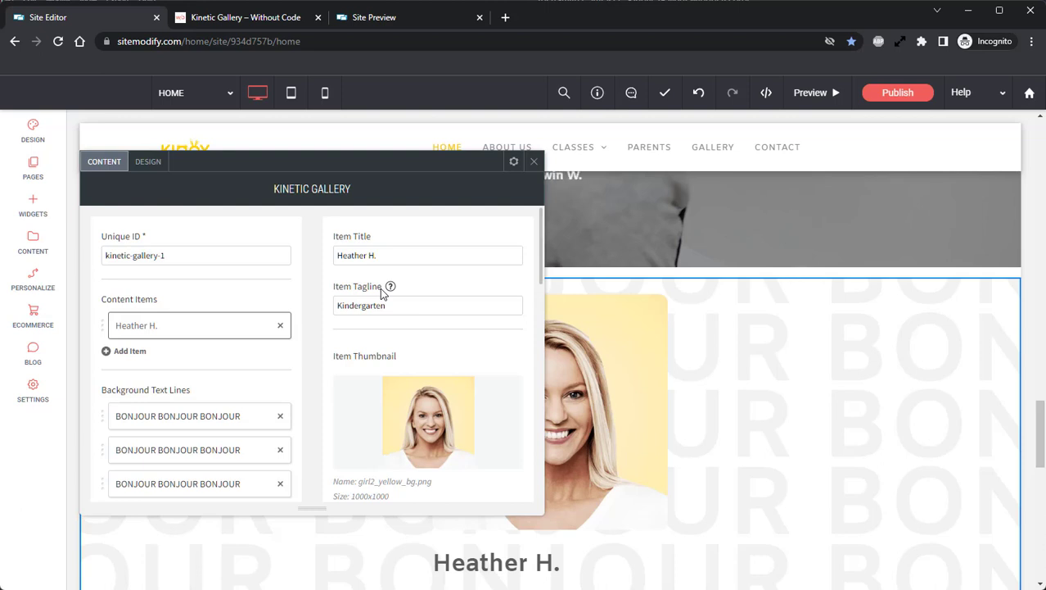
left_click(123, 350)
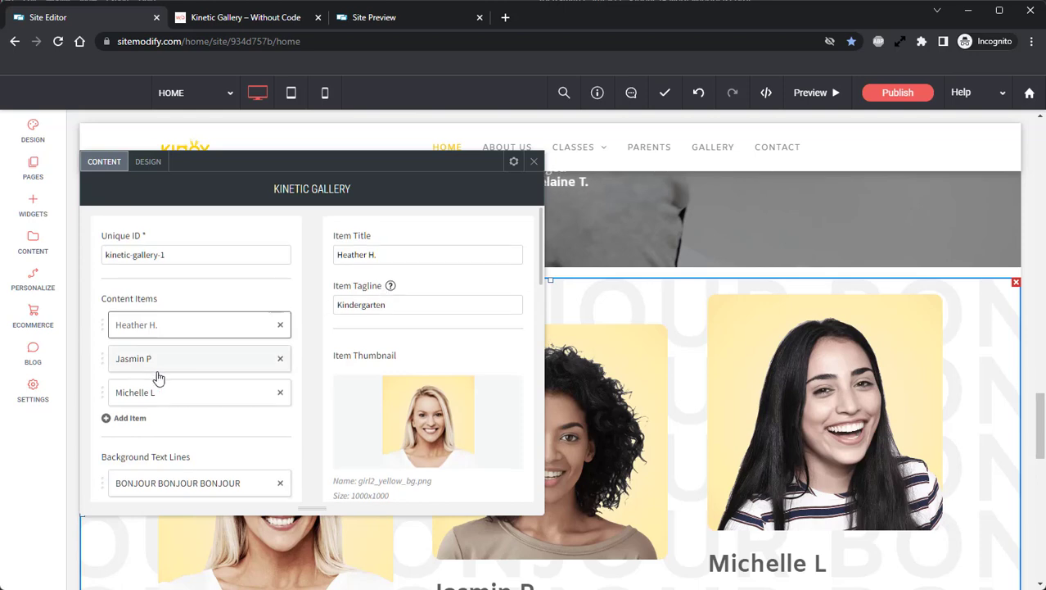
scroll("down", 3)
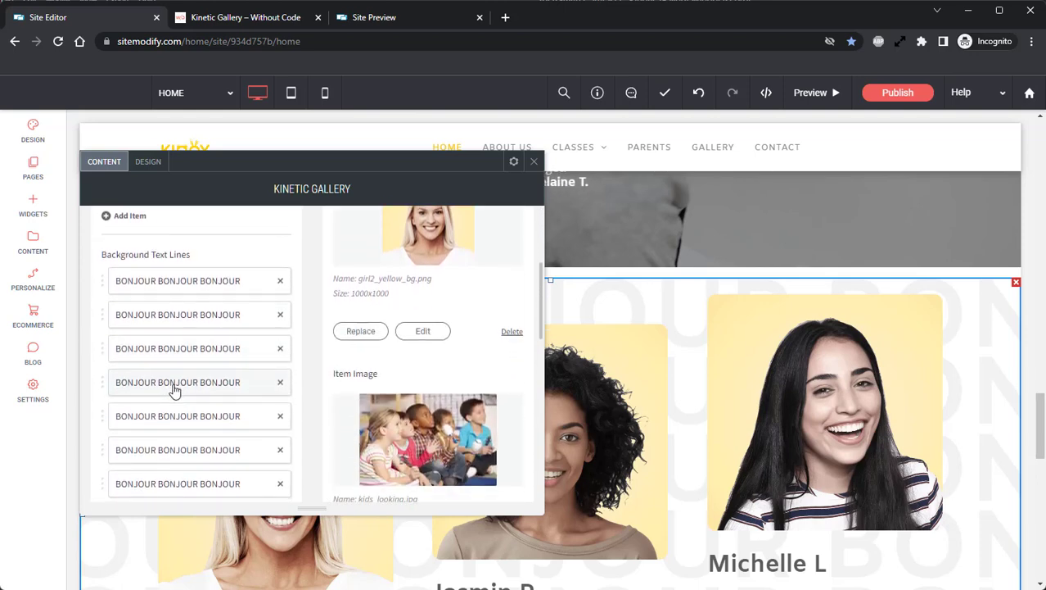
mouse_move(206, 247)
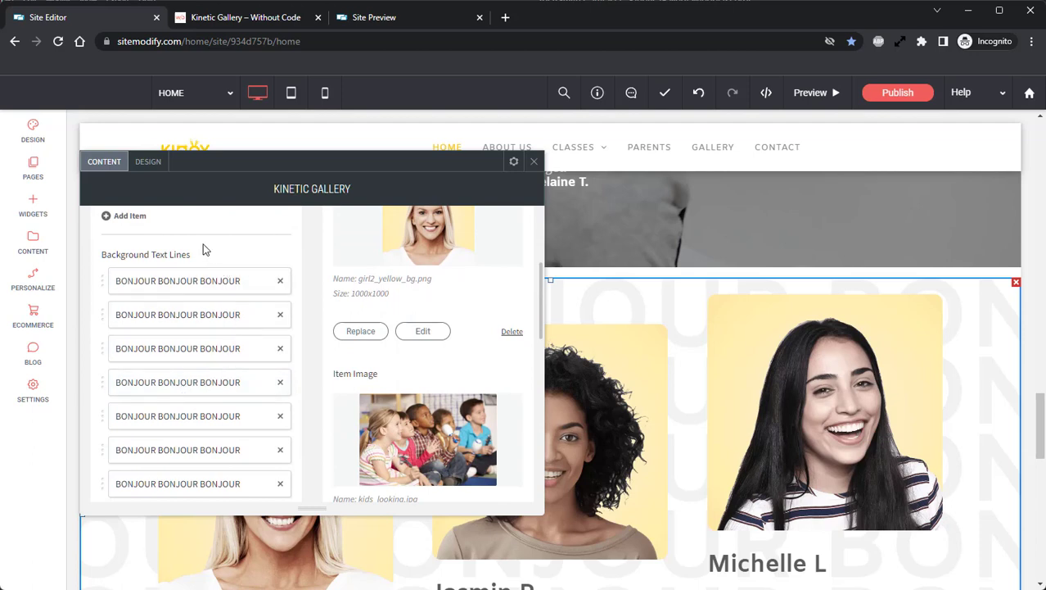
mouse_move(187, 258)
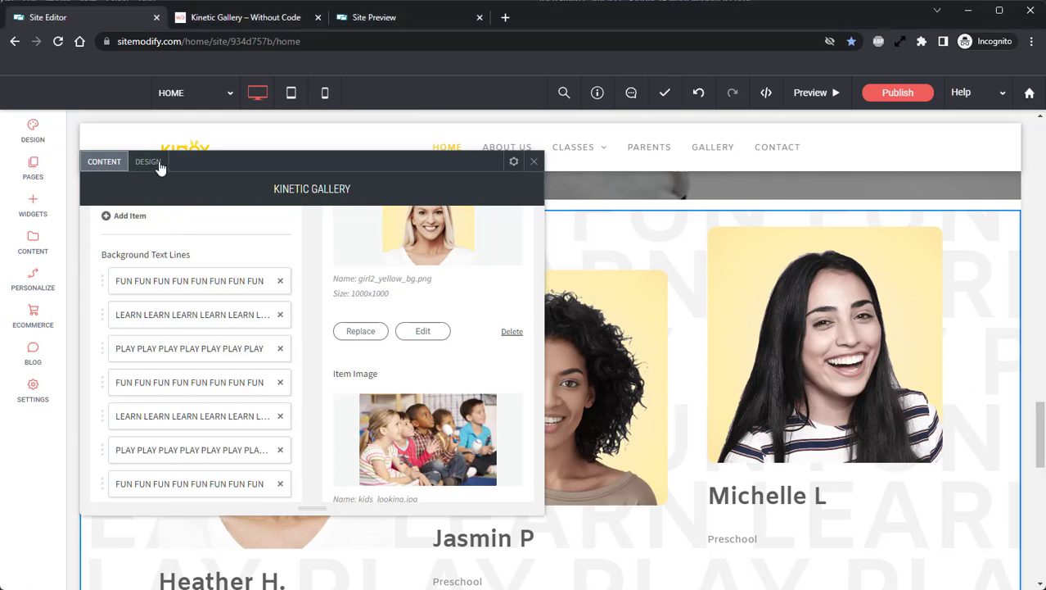
- Open the gallery's Design tab for background text styling
left_click(148, 161)
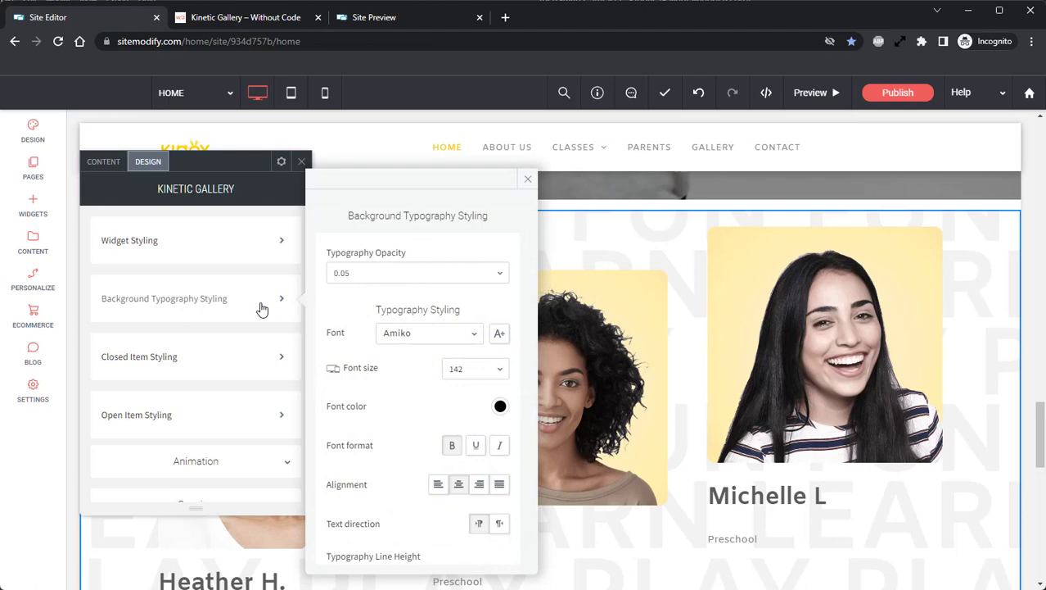
mouse_move(401, 252)
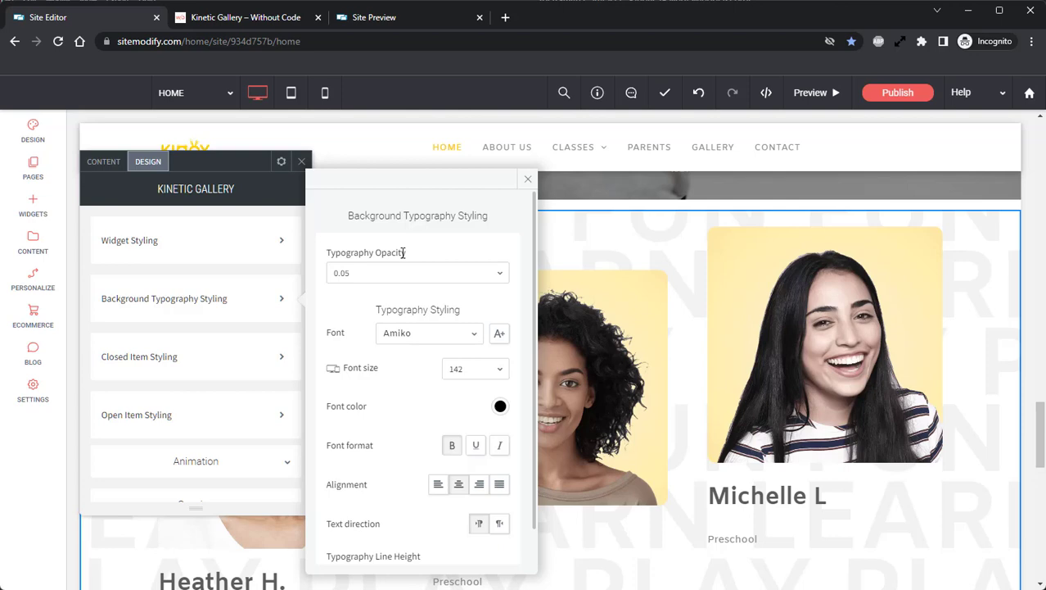
- Expand Background Typography Styling in the gallery's Design settings
left_click(417, 272)
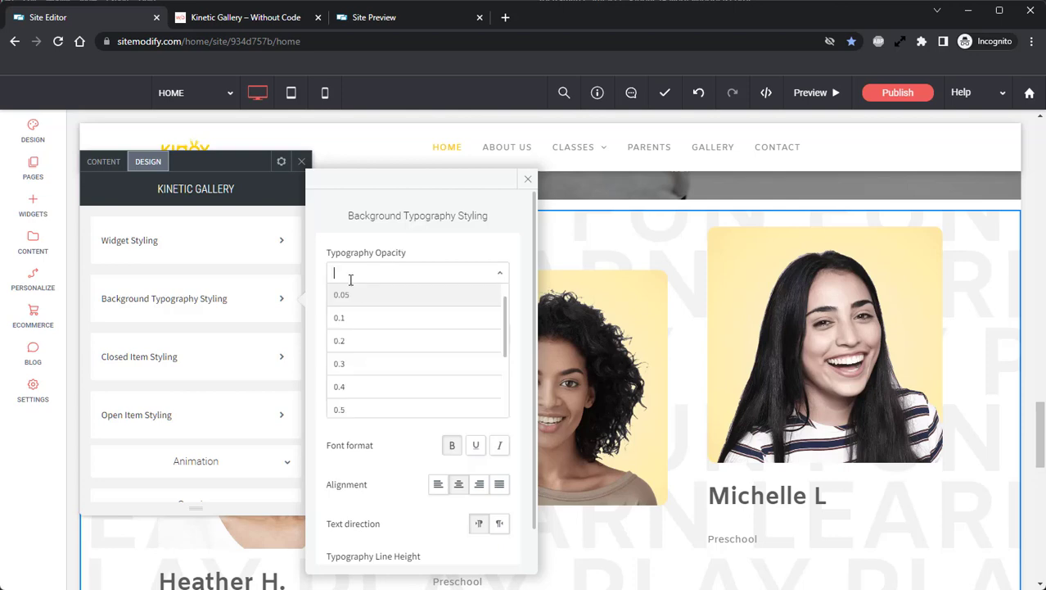
mouse_move(398, 276)
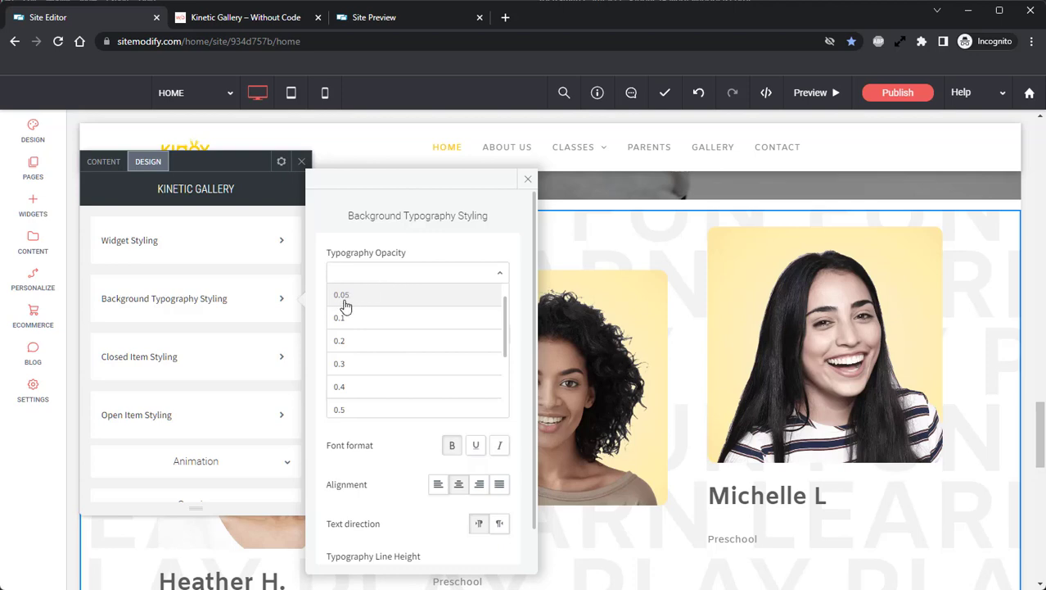
- Color the gallery background text with the orange saved swatch at 0.1 opacity
scroll("down", 3)
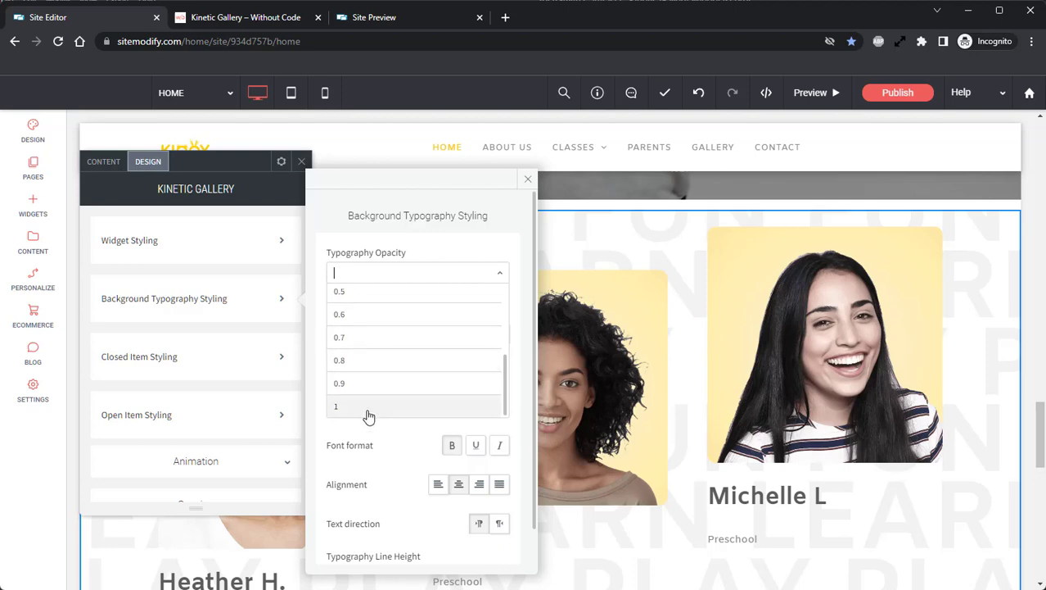
mouse_move(364, 411)
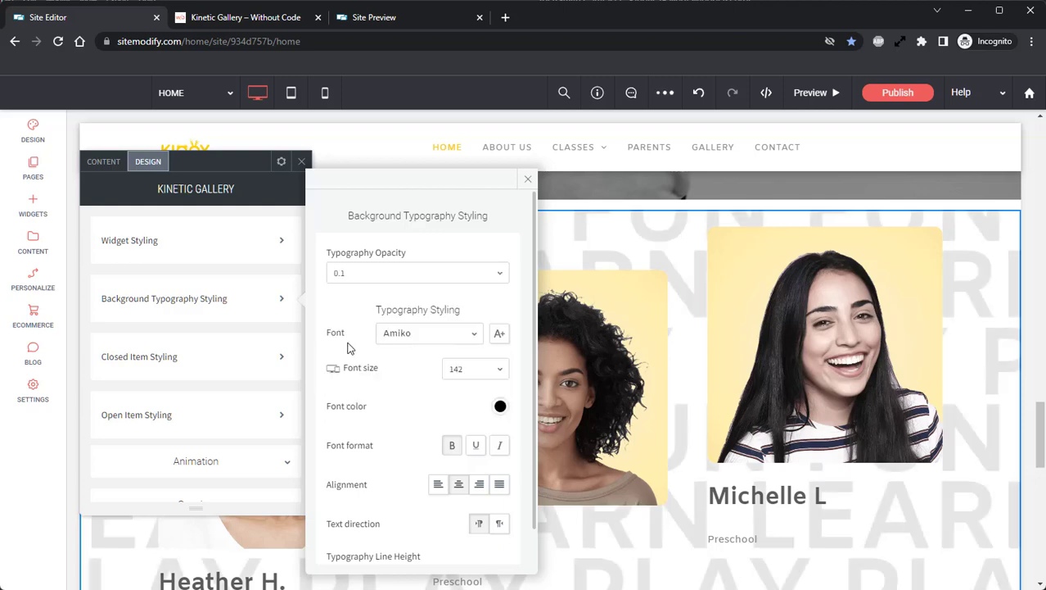
left_click(500, 407)
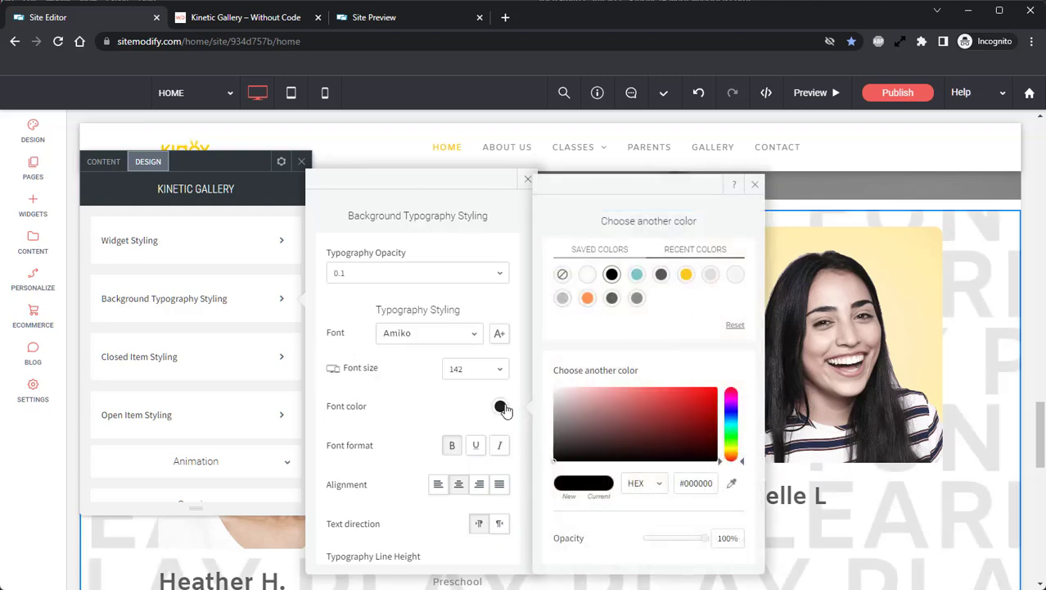
left_click(587, 298)
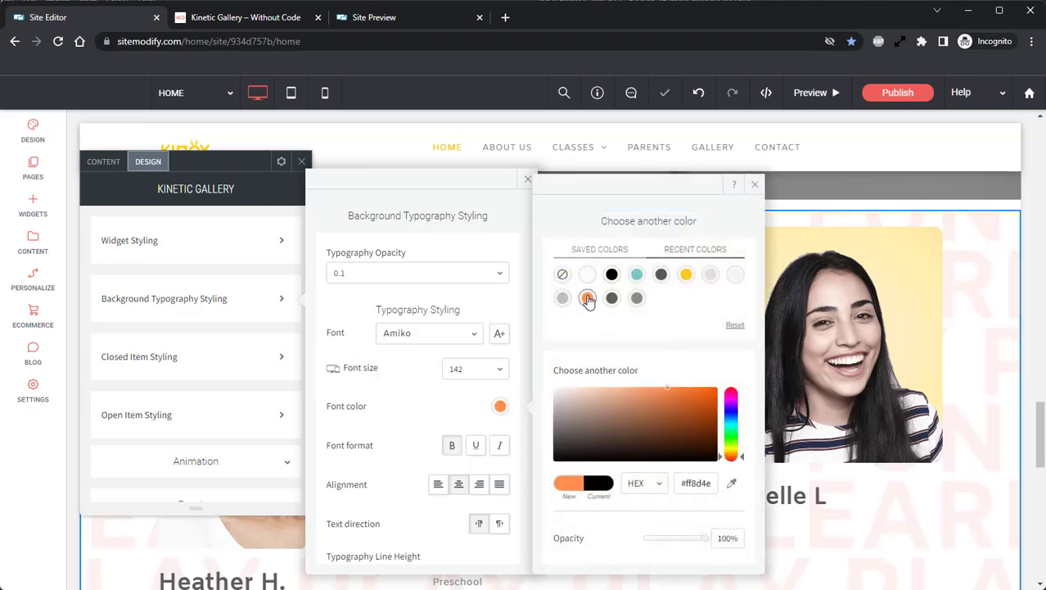
left_click(755, 184)
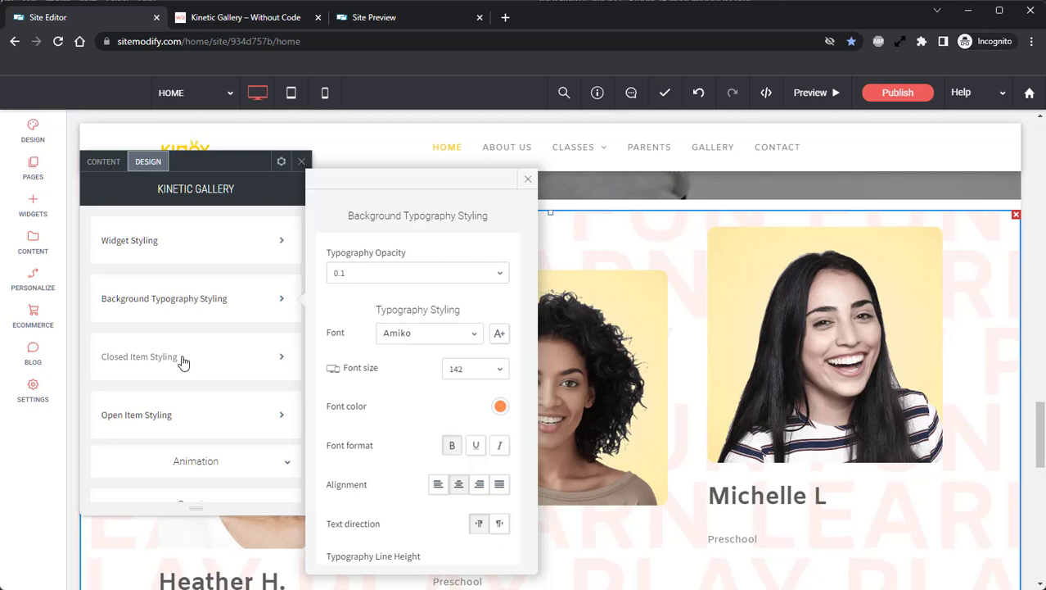
- Open Closed Item Styling and try a larger Item Step Offset before restoring it to 9
left_click(182, 356)
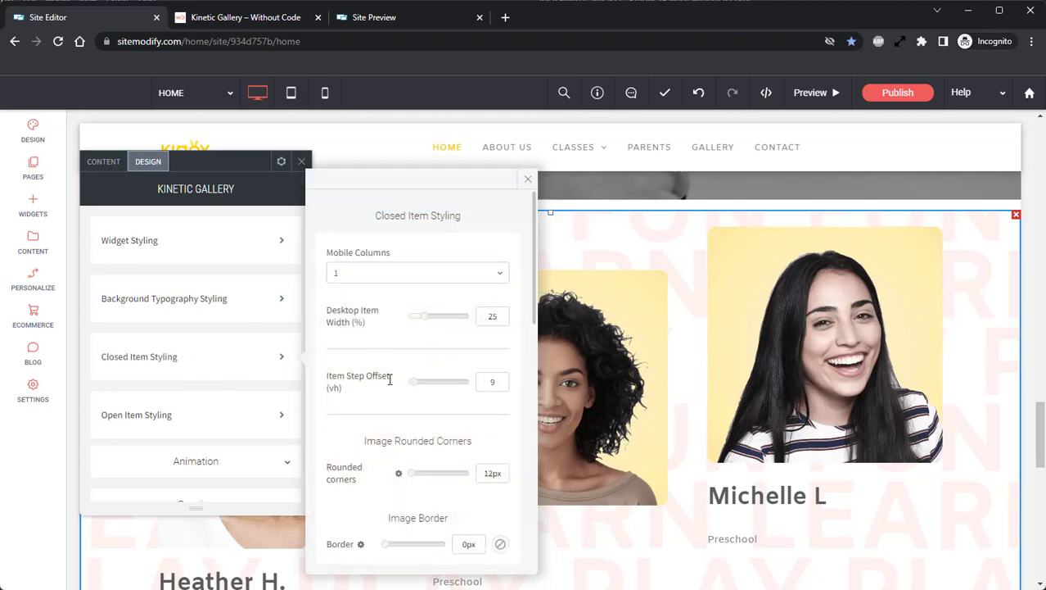
mouse_move(392, 385)
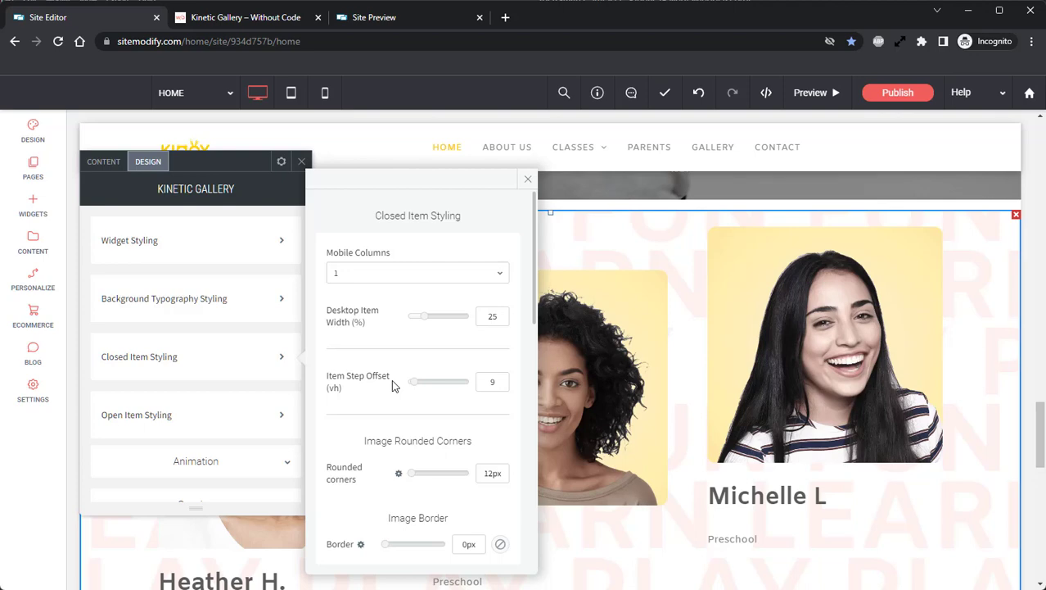
mouse_move(397, 386)
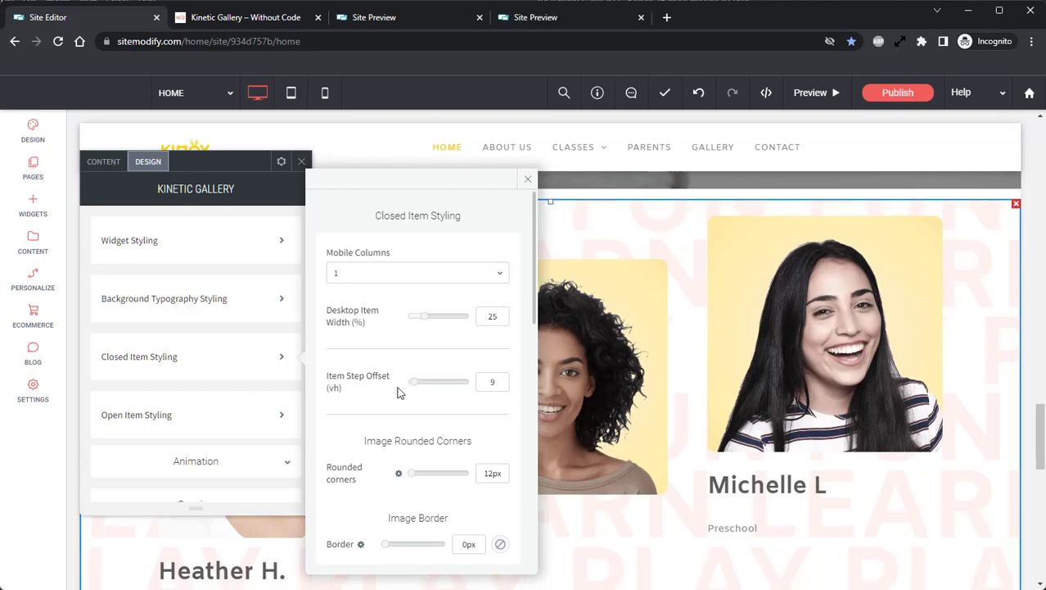
mouse_move(446, 394)
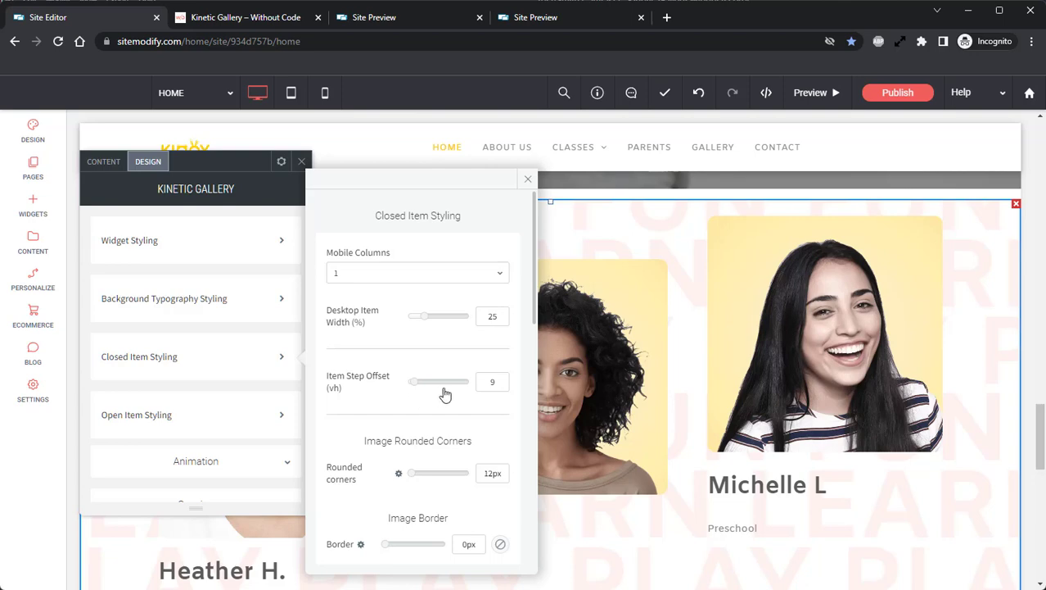
left_click_drag(438, 381, 455, 381)
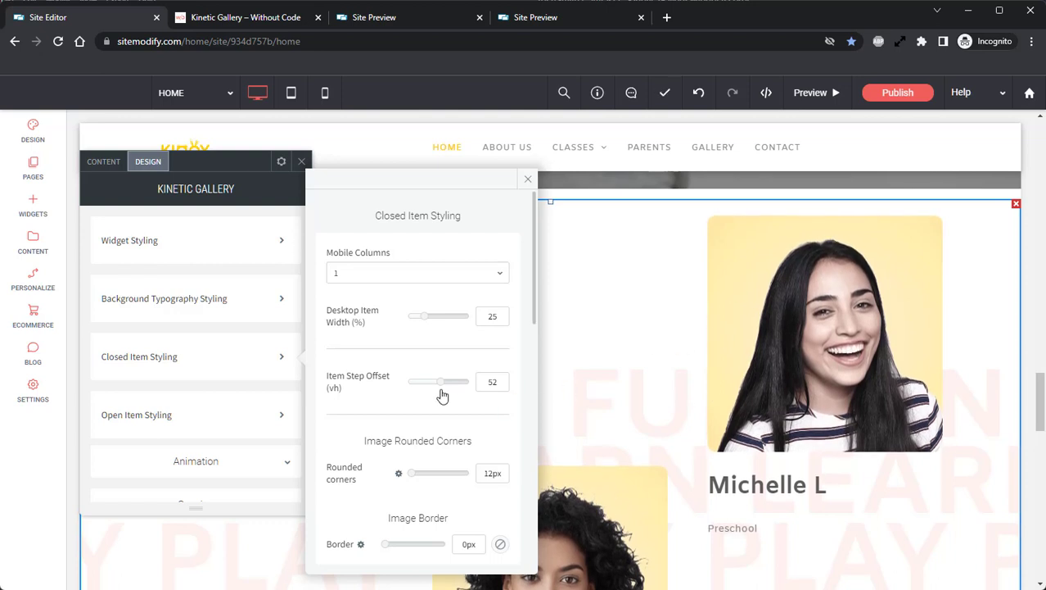
left_click_drag(440, 381, 410, 381)
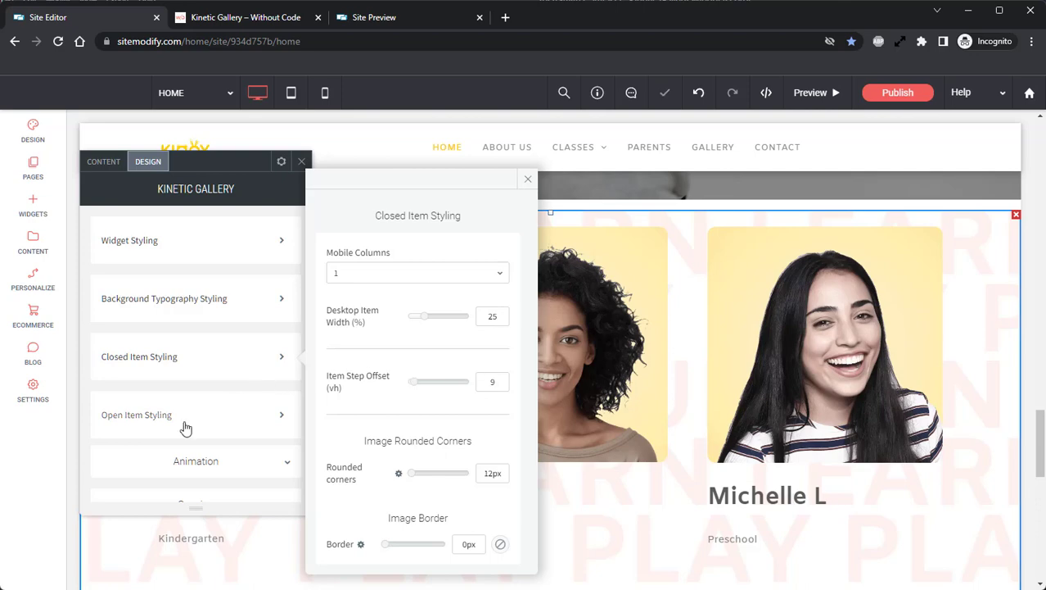
- Expand Open Item Styling to review title width 100% and content width 30%
left_click(137, 415)
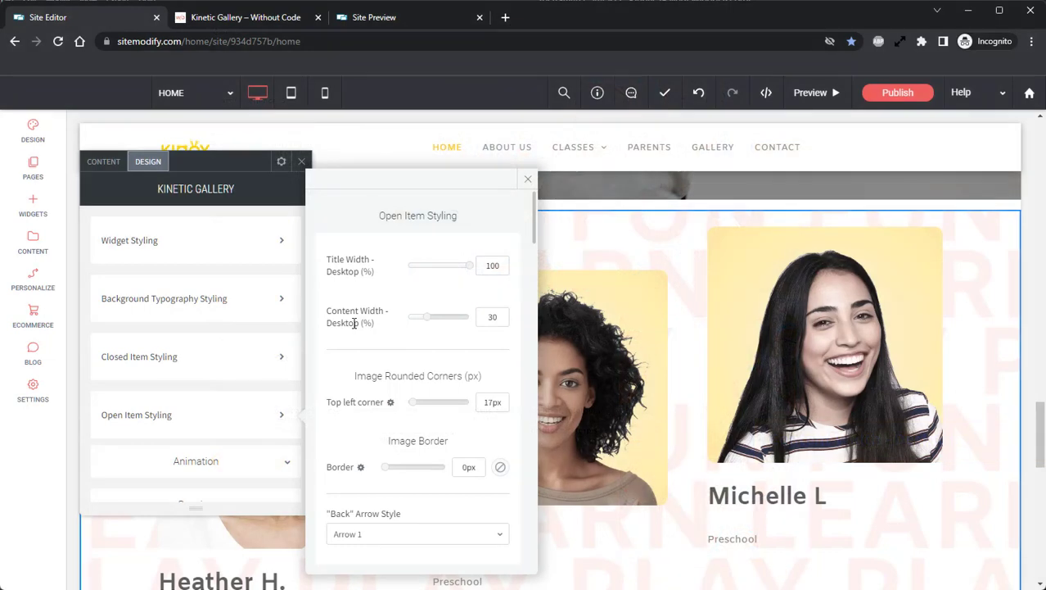
mouse_move(469, 237)
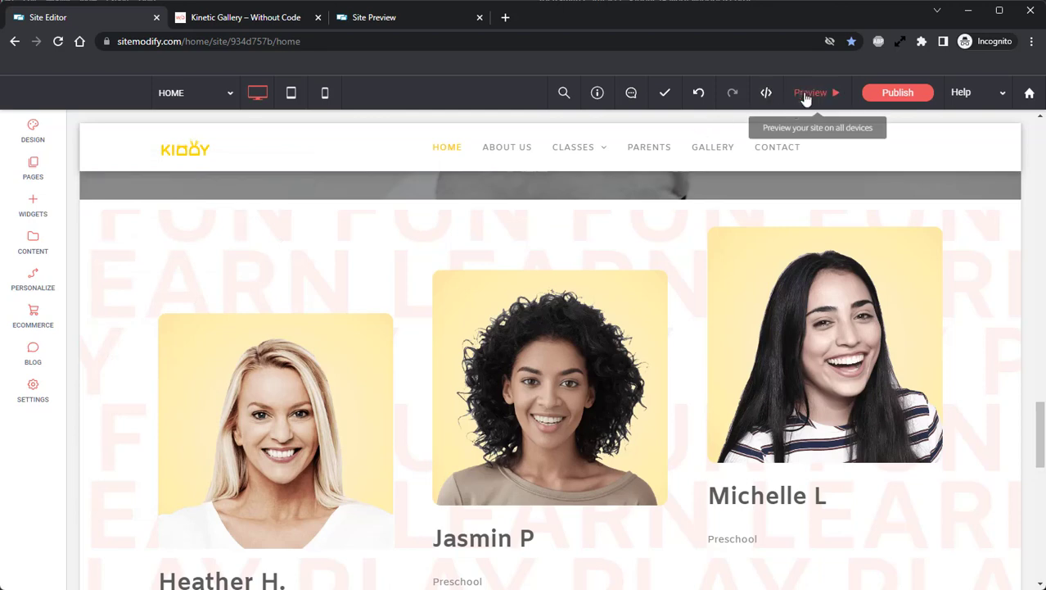
- Preview the site and scroll down to the Kinetic Gallery of teachers
left_click(810, 92)
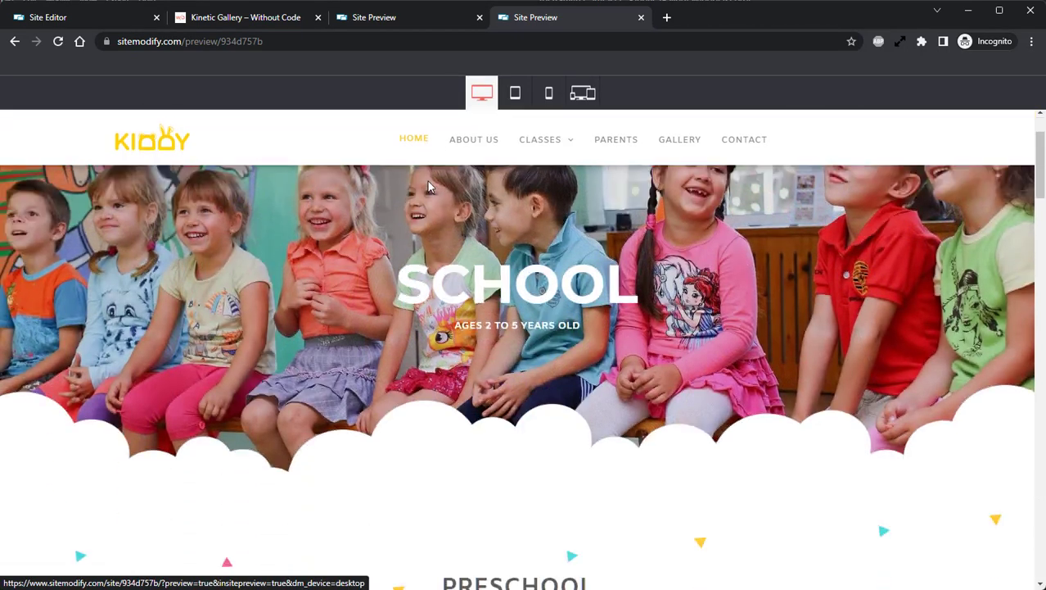
scroll("down", 3)
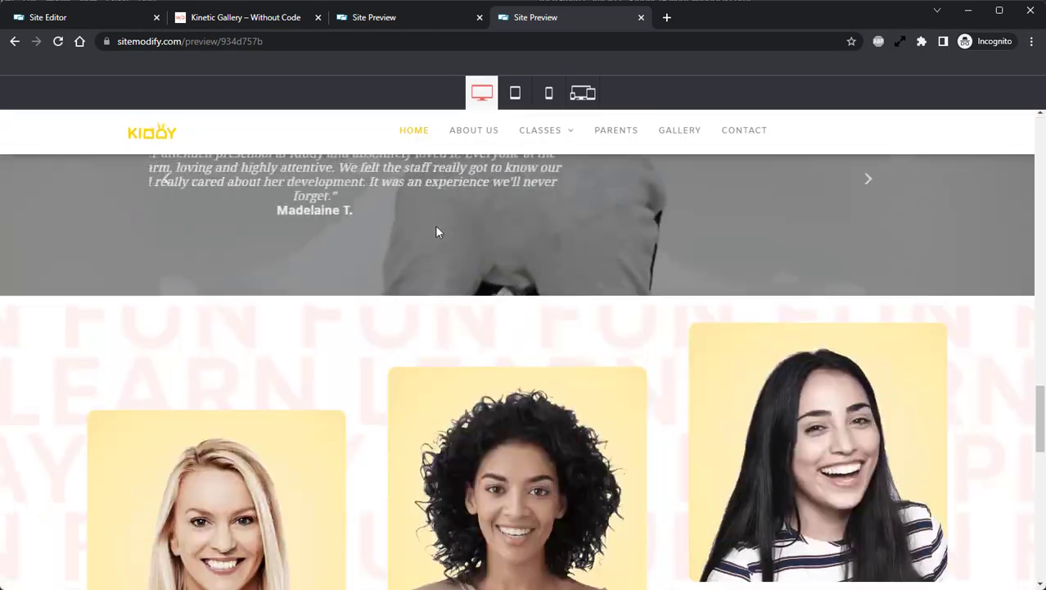
scroll("down", 3)
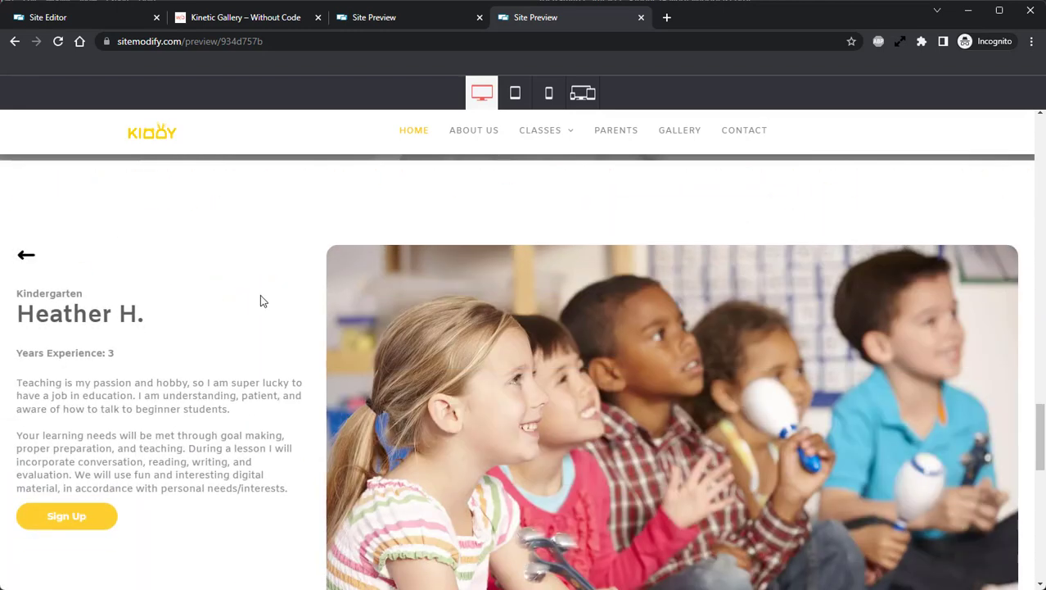
mouse_move(245, 310)
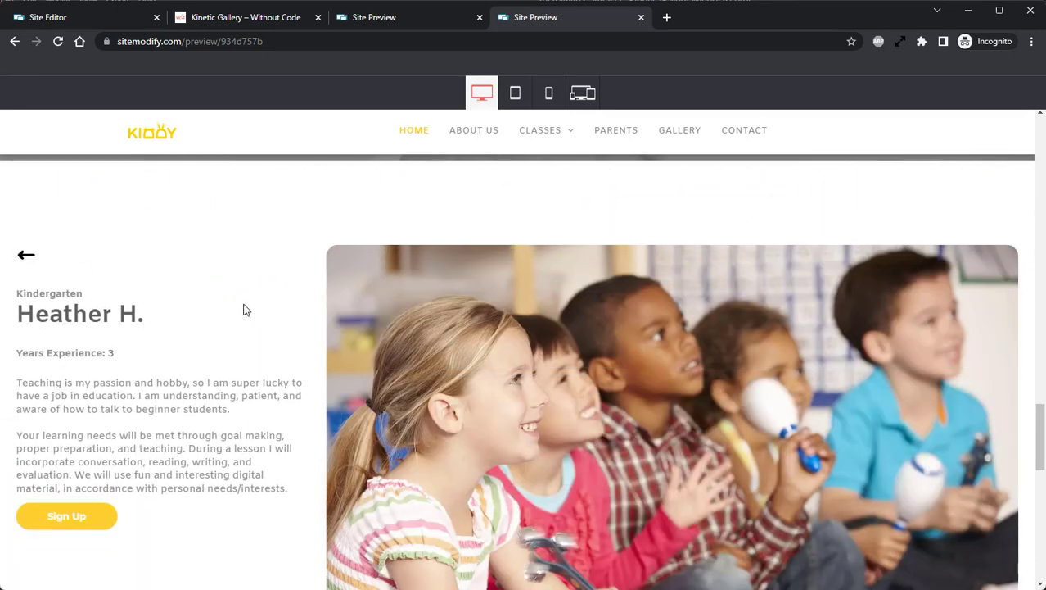
mouse_move(145, 324)
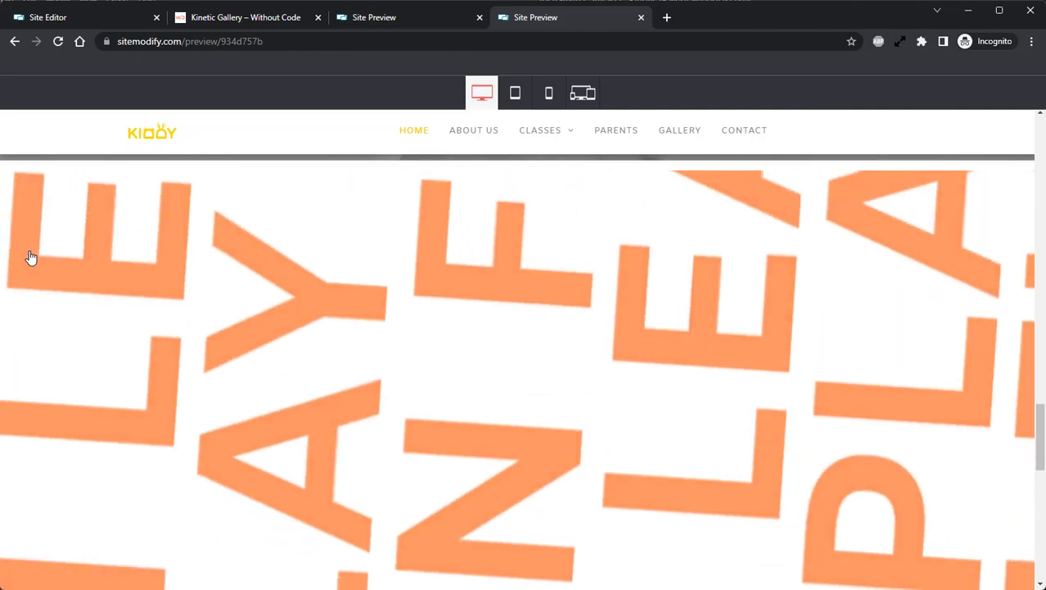
scroll("down", 3)
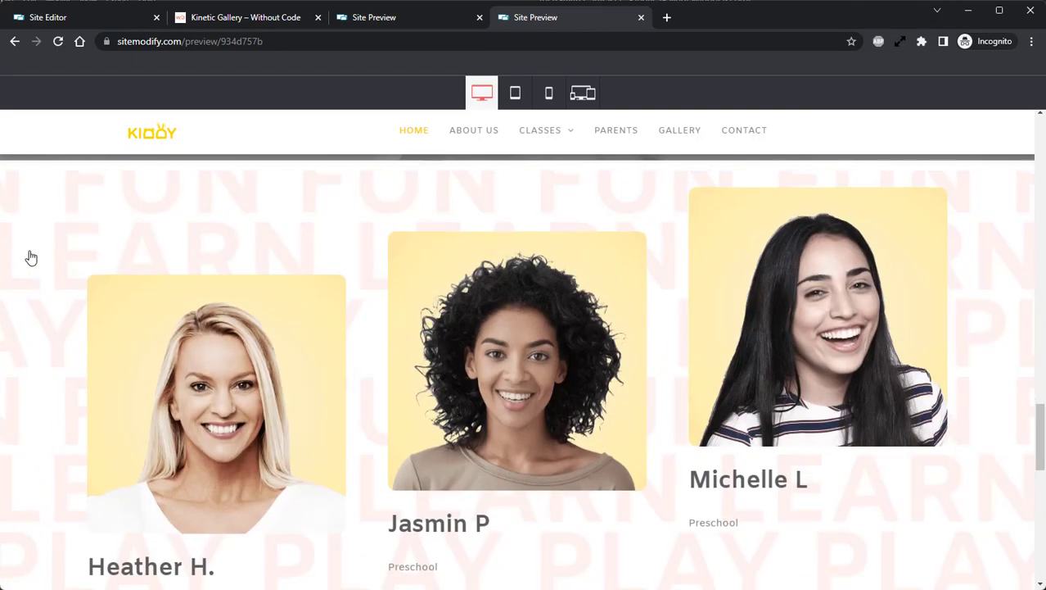